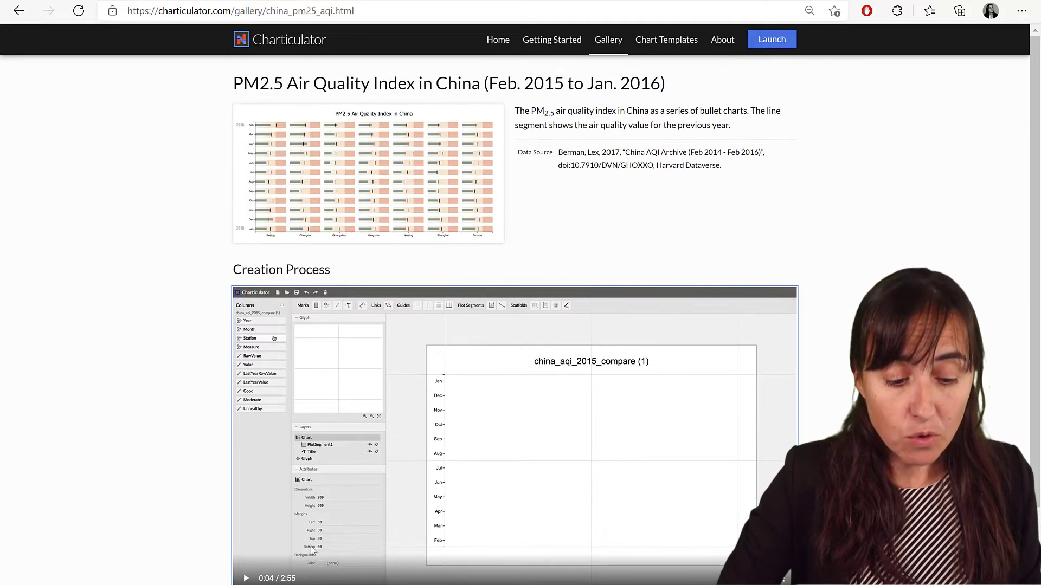
{"action": "mouse_move", "coordinate": [514, 500]}
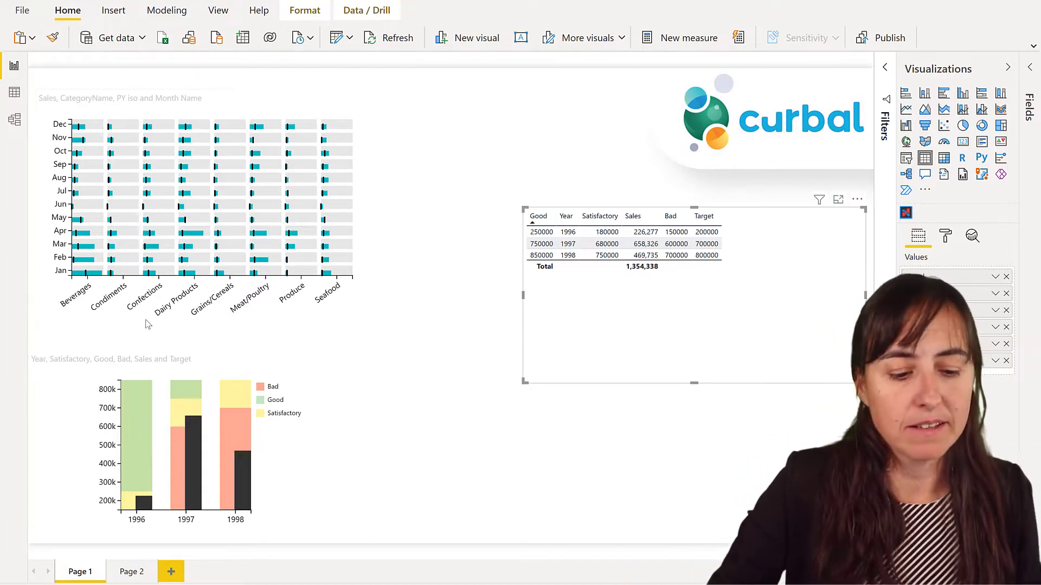
Select the target comparison chart and switch to the model's Data view
{"action": "left_click", "coordinate": [200, 451]}
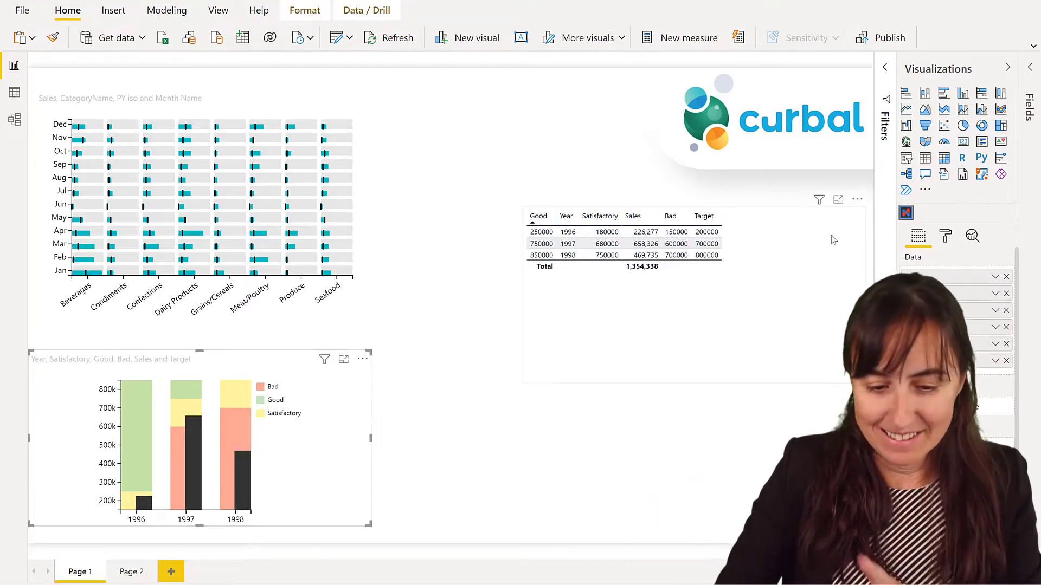
{"action": "mouse_move", "coordinate": [907, 212]}
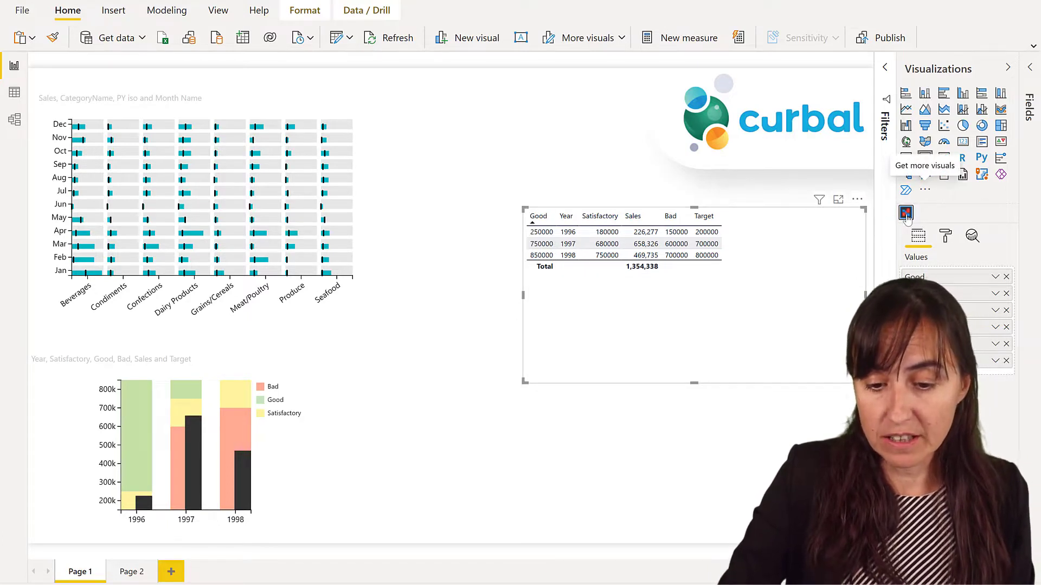
{"action": "left_click", "coordinate": [905, 213]}
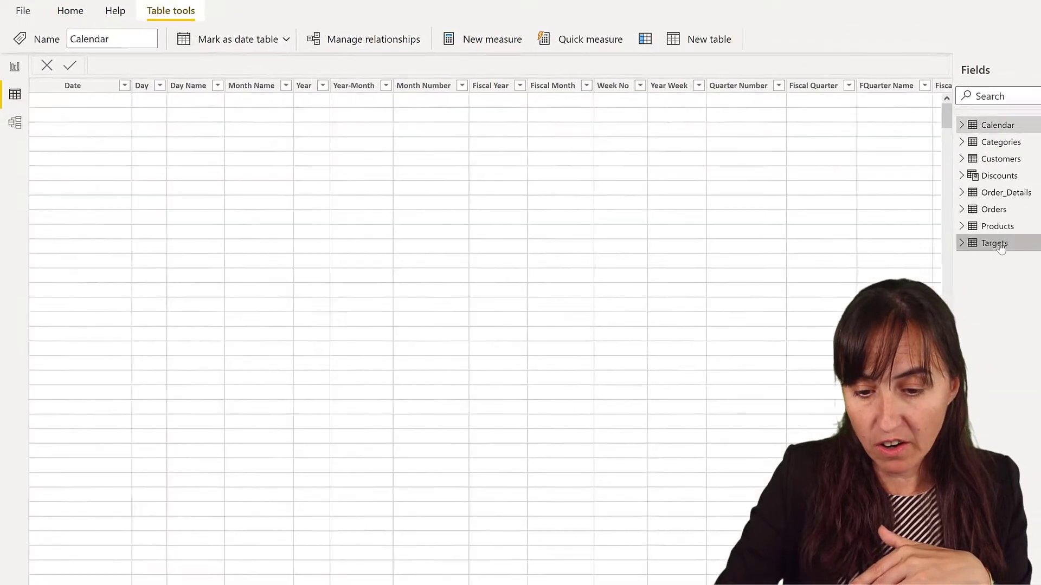
Open the Targets table to review its Year, Target, Good, Satisfactory and Bad columns
{"action": "left_click", "coordinate": [994, 242]}
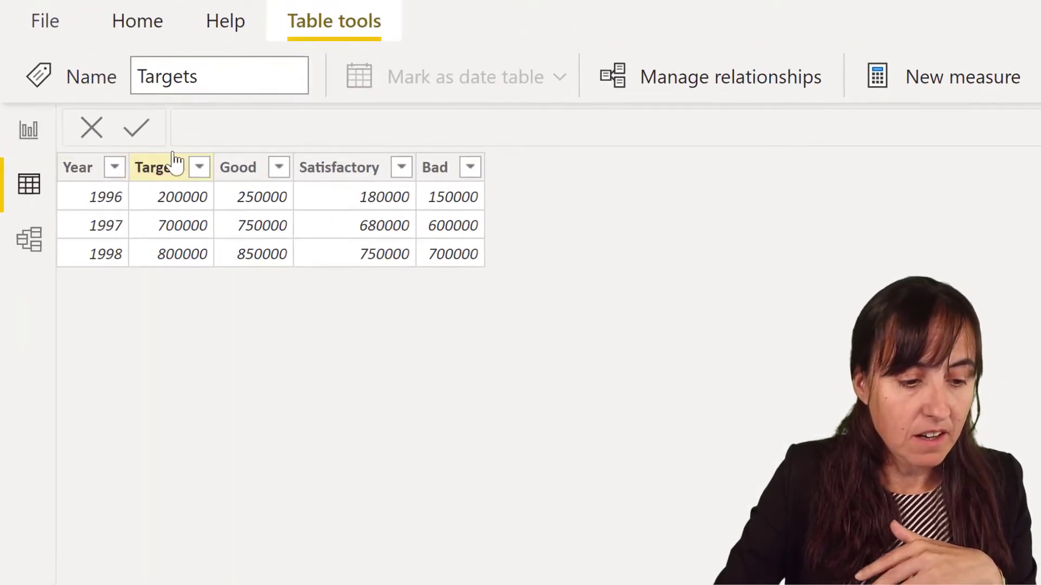
{"action": "left_click", "coordinate": [238, 167]}
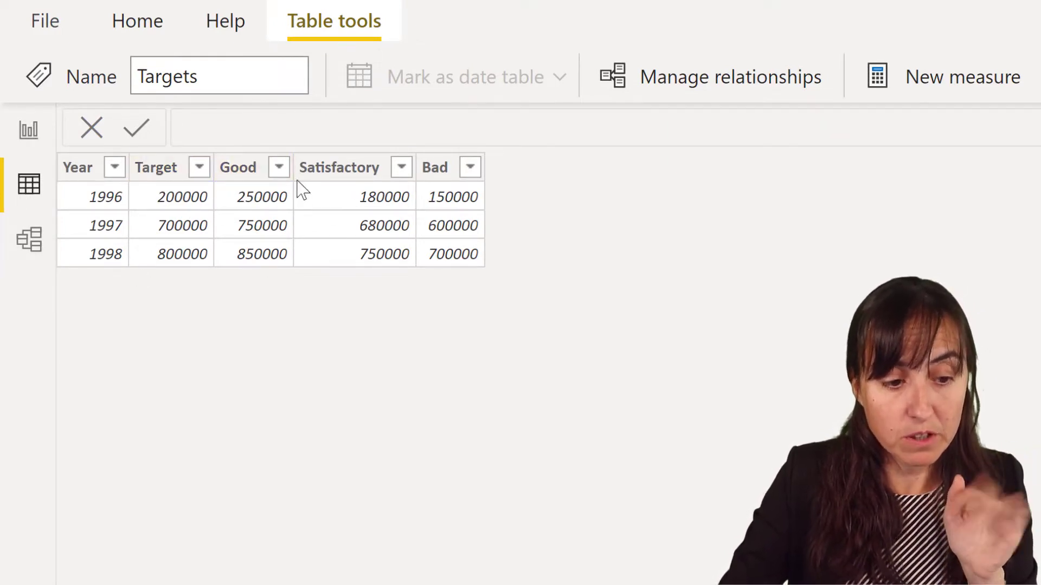
{"action": "mouse_move", "coordinate": [496, 247]}
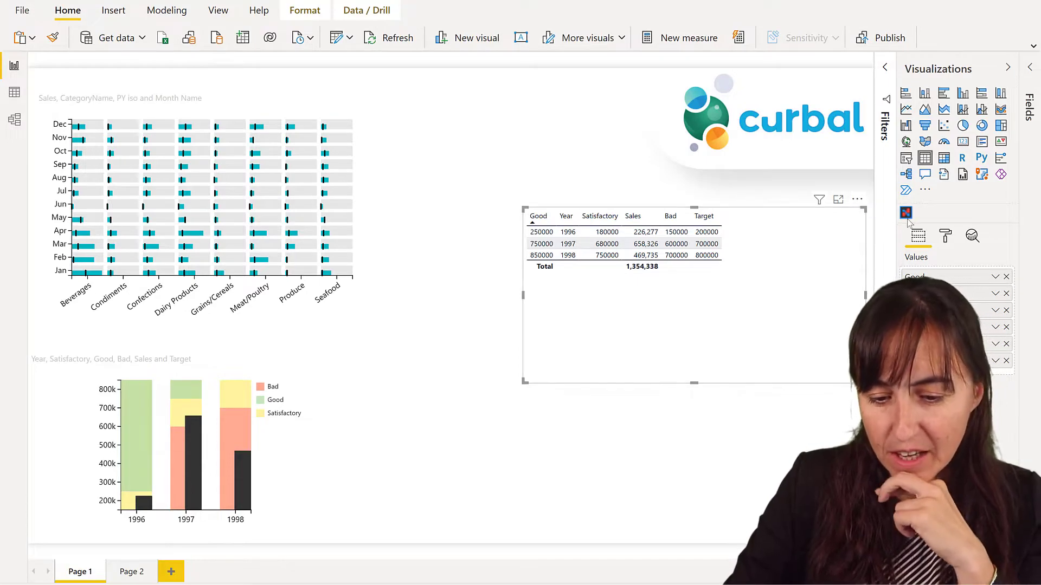
Convert the table to a Charticulator visual, enter focus mode and create a new chart by year
{"action": "left_click", "coordinate": [905, 213]}
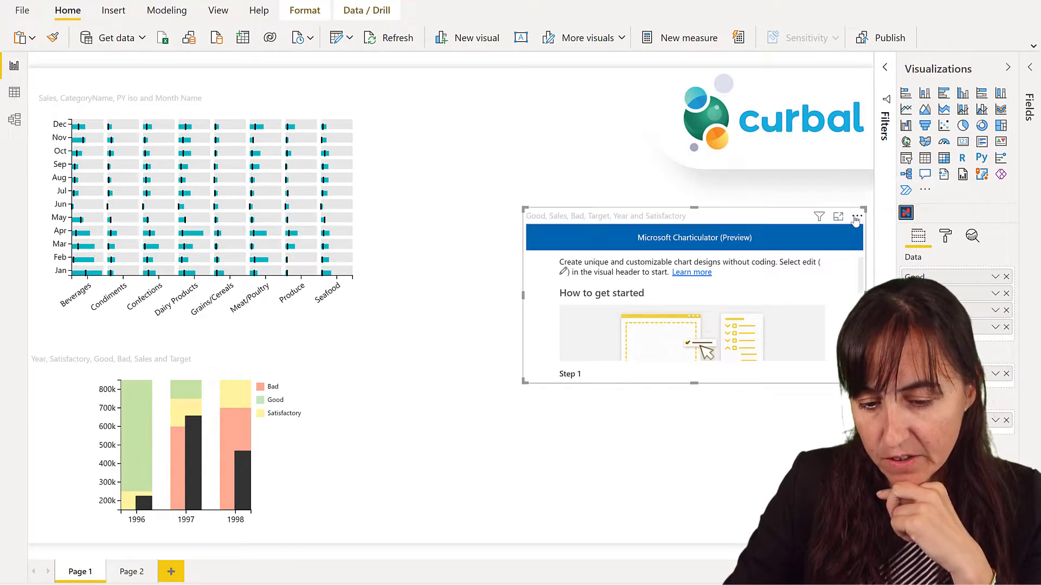
{"action": "left_click", "coordinate": [856, 217]}
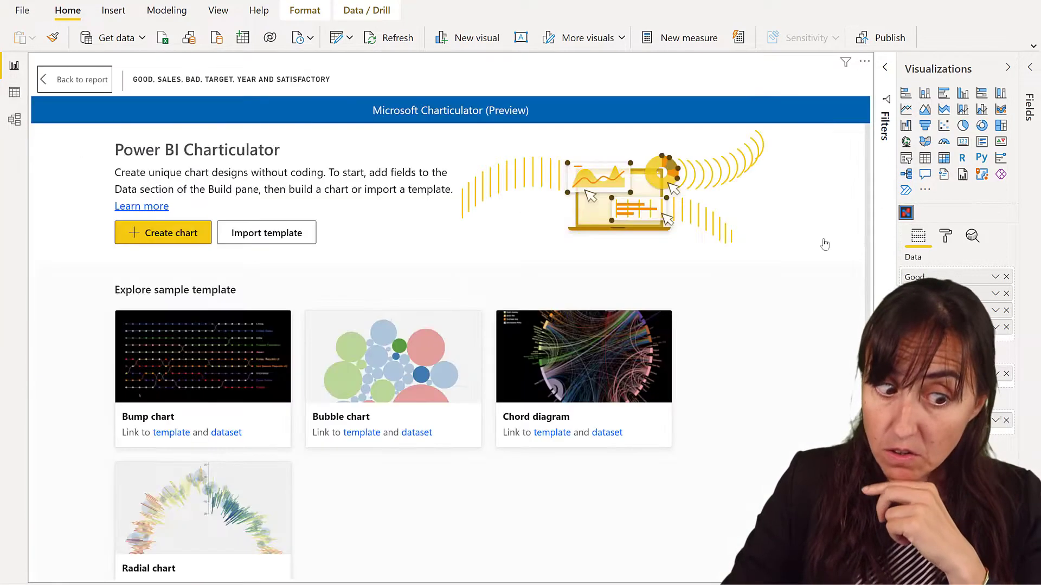
{"action": "left_click", "coordinate": [163, 232]}
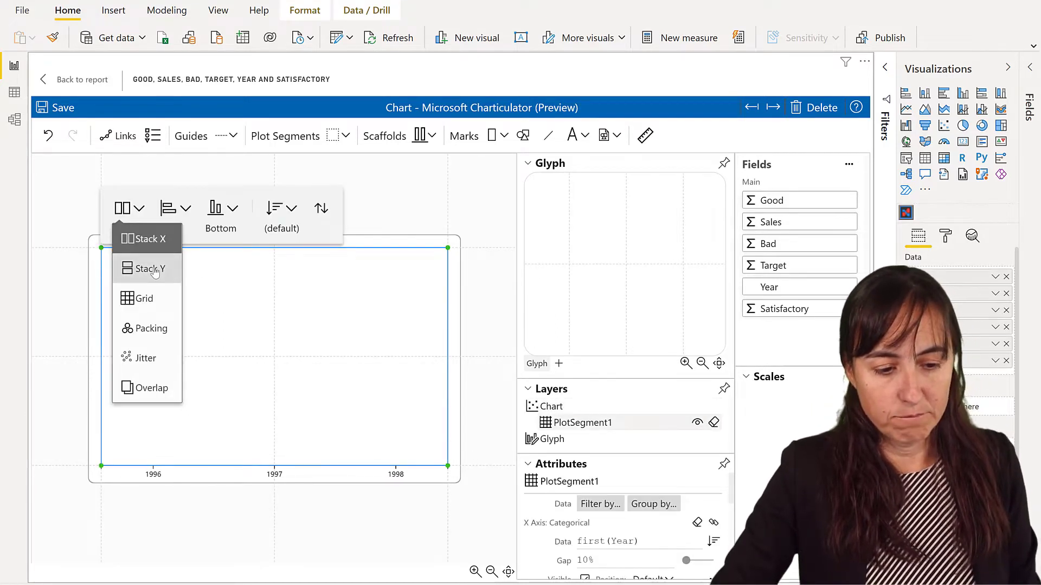
Set the plot segment layout to Stack Y so glyphs stack vertically per year
{"action": "left_click", "coordinate": [146, 268]}
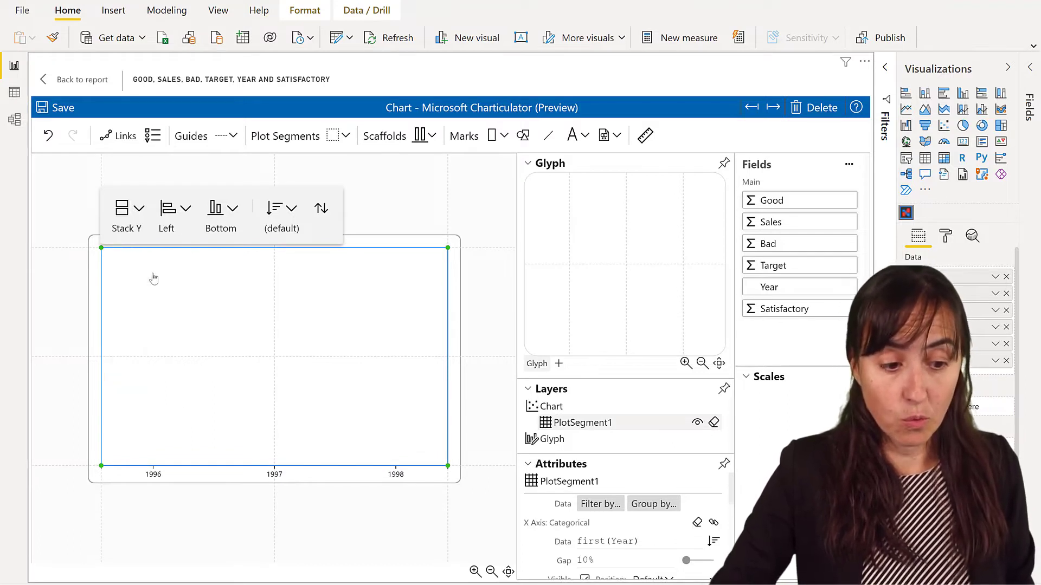
{"action": "mouse_move", "coordinate": [171, 285]}
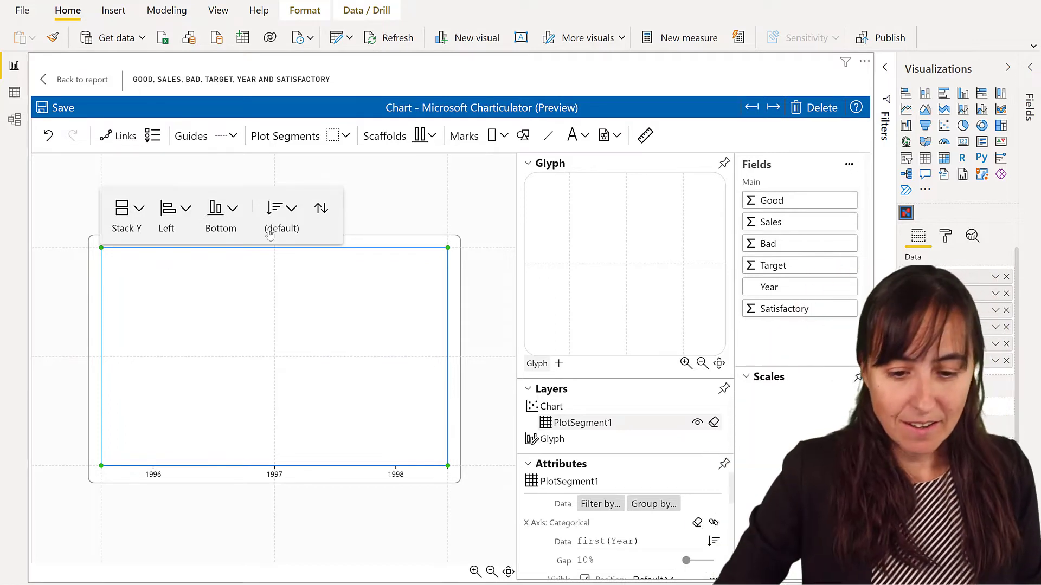
{"action": "left_click", "coordinate": [644, 136]}
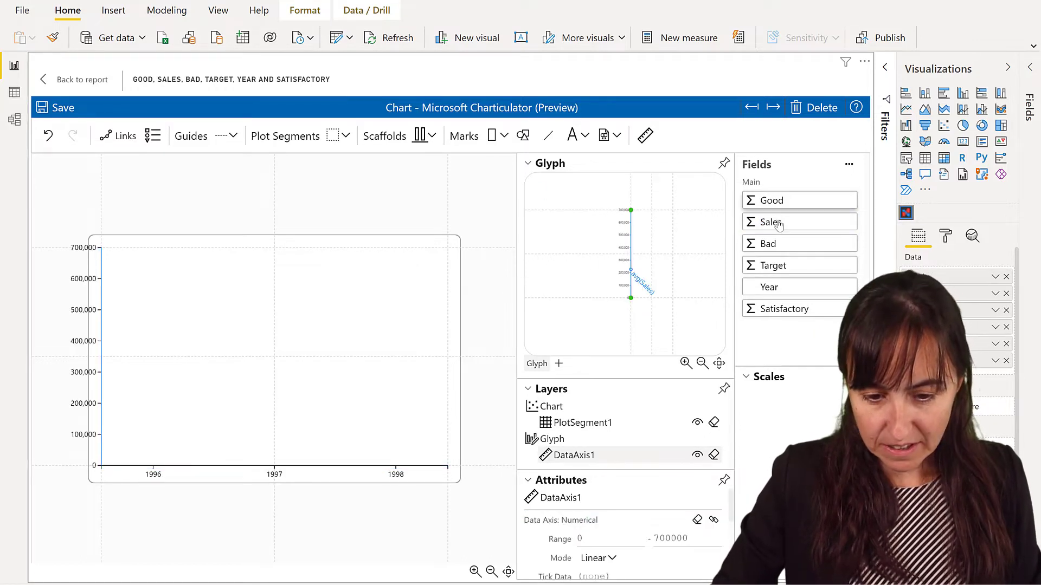
{"action": "mouse_move", "coordinate": [787, 244]}
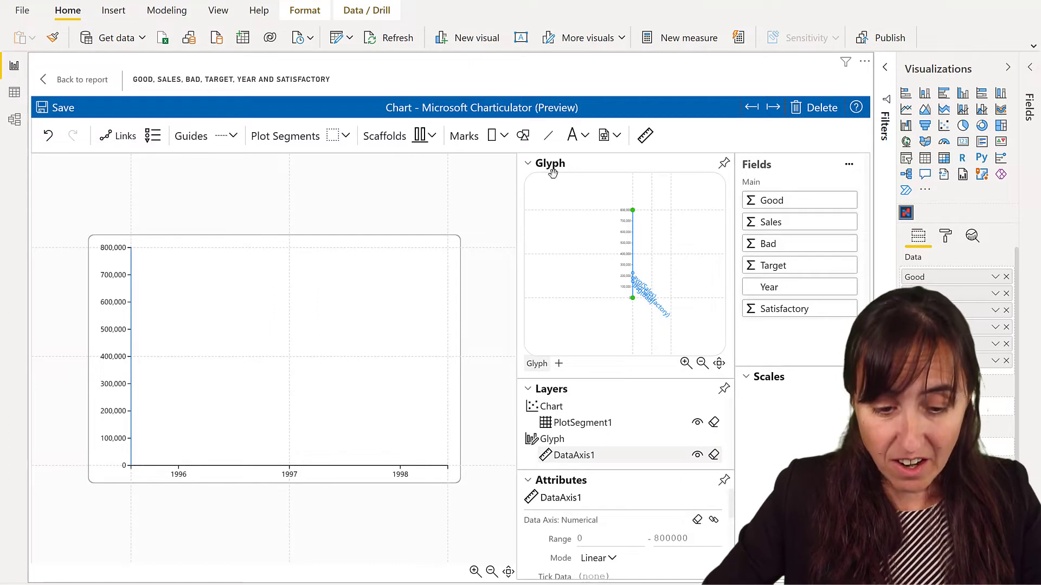
Set the DataAxis1 tick format to '.0' so labels read in thousands like 700k
{"action": "left_click", "coordinate": [528, 163]}
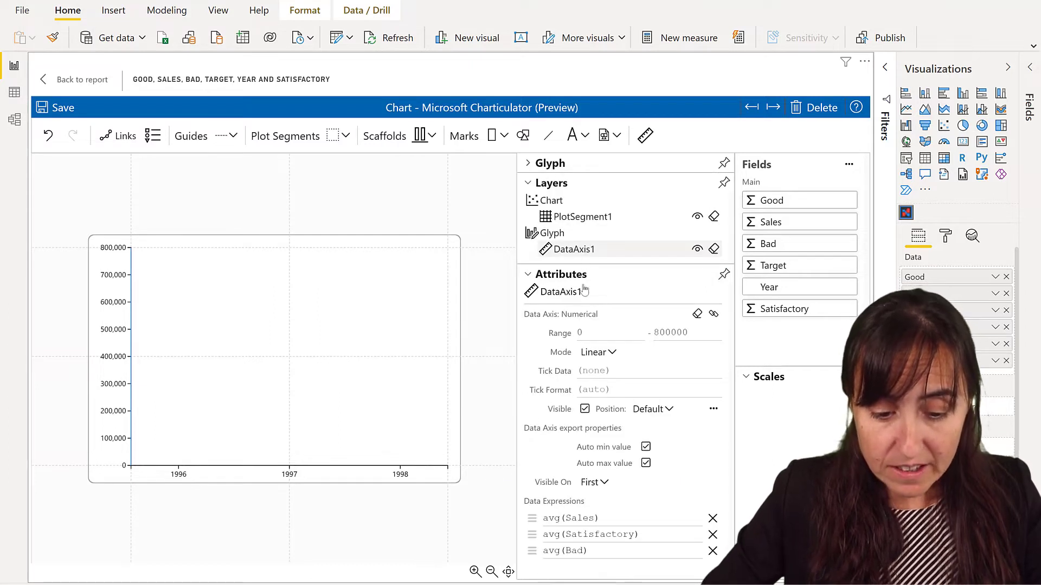
{"action": "left_click", "coordinate": [624, 389]}
{"action": "type", "text": "{"}
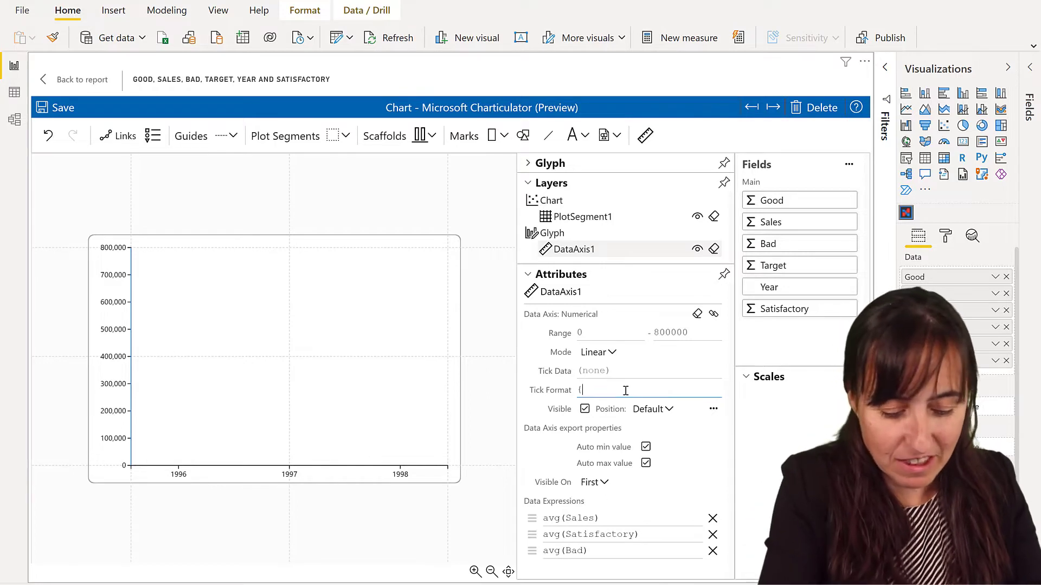
{"action": "type", "text": ".0"}
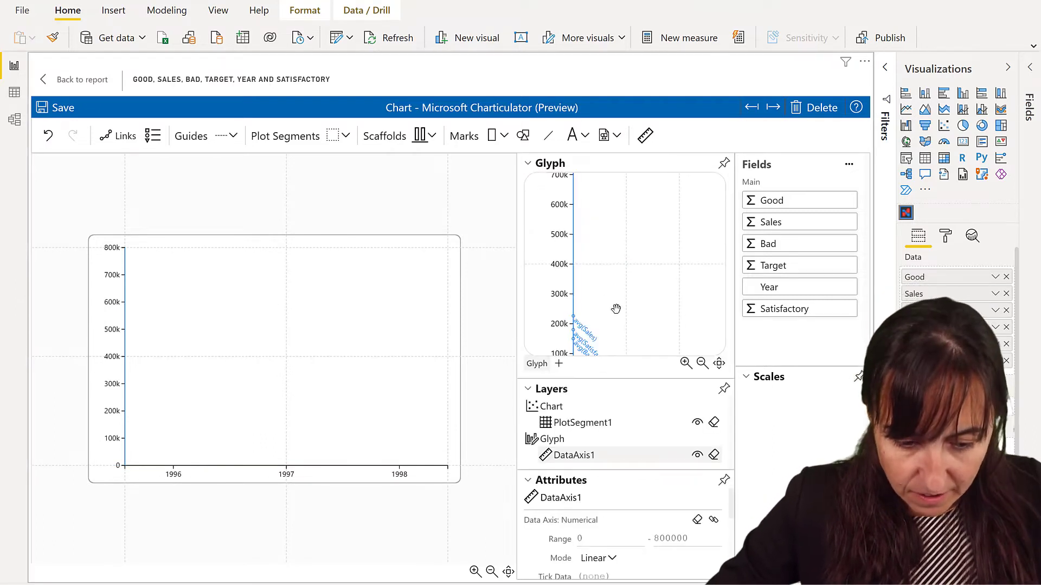
Draw a rectangle band from zero in the glyph and fill it light red
{"action": "left_click", "coordinate": [701, 363]}
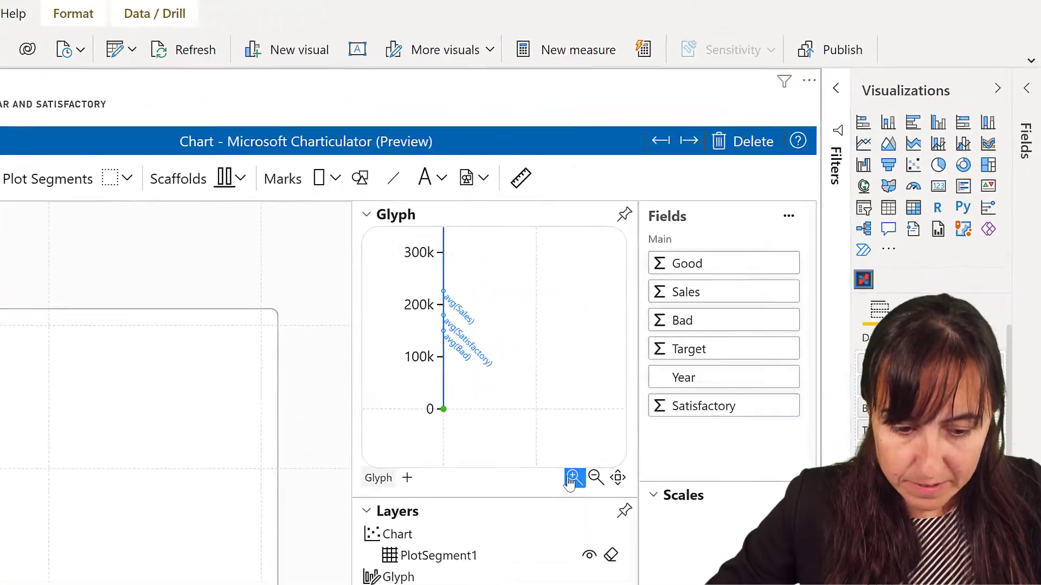
{"action": "left_click", "coordinate": [575, 477]}
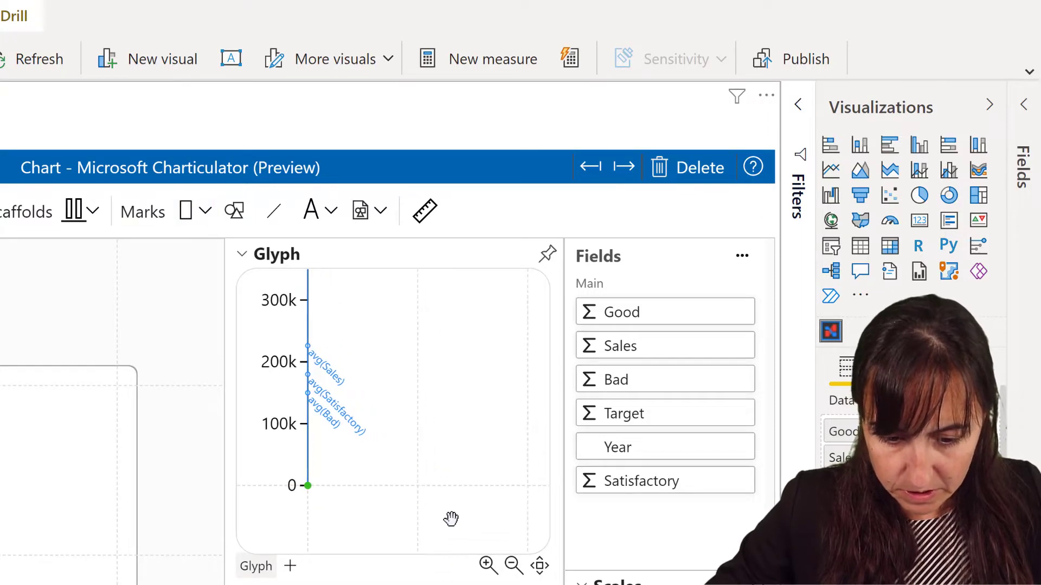
{"action": "left_click", "coordinate": [186, 211]}
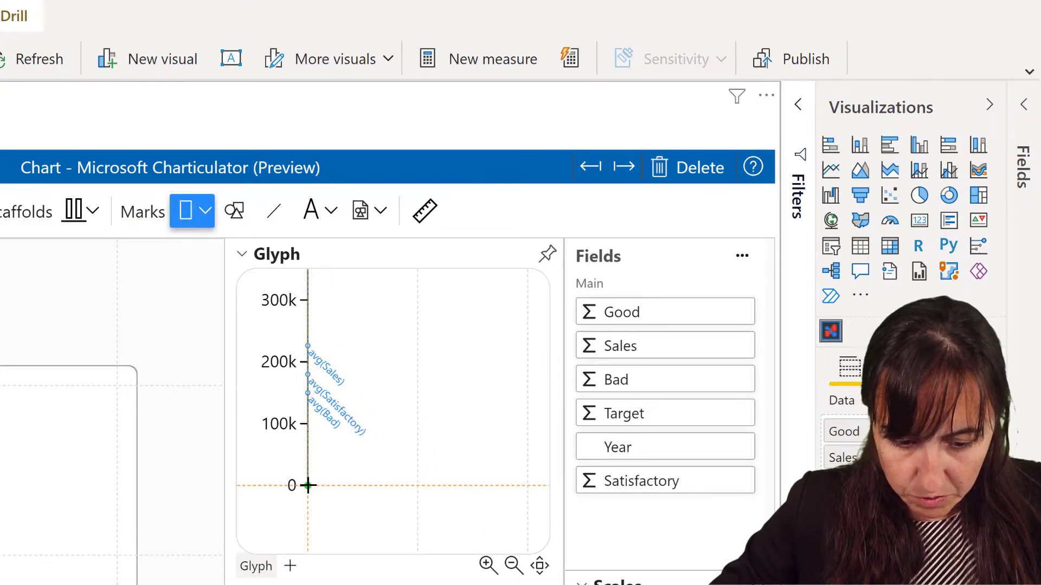
{"action": "left_click_drag", "start_coordinate": [306, 486], "coordinate": [531, 395]}
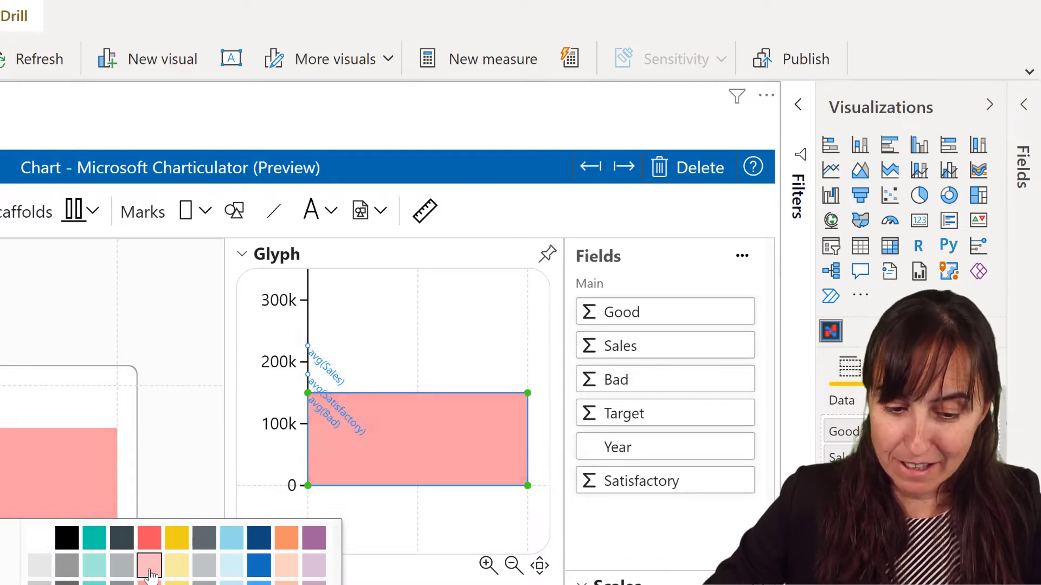
{"action": "left_click", "coordinate": [149, 560]}
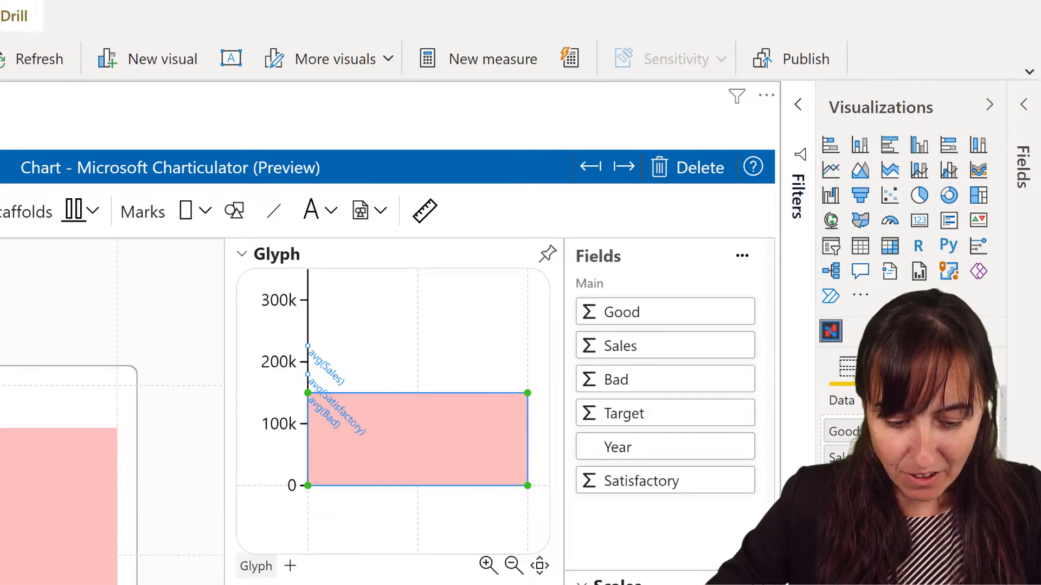
Draw a second rectangle band above the red one and fill it yellow
{"action": "left_click", "coordinate": [185, 210]}
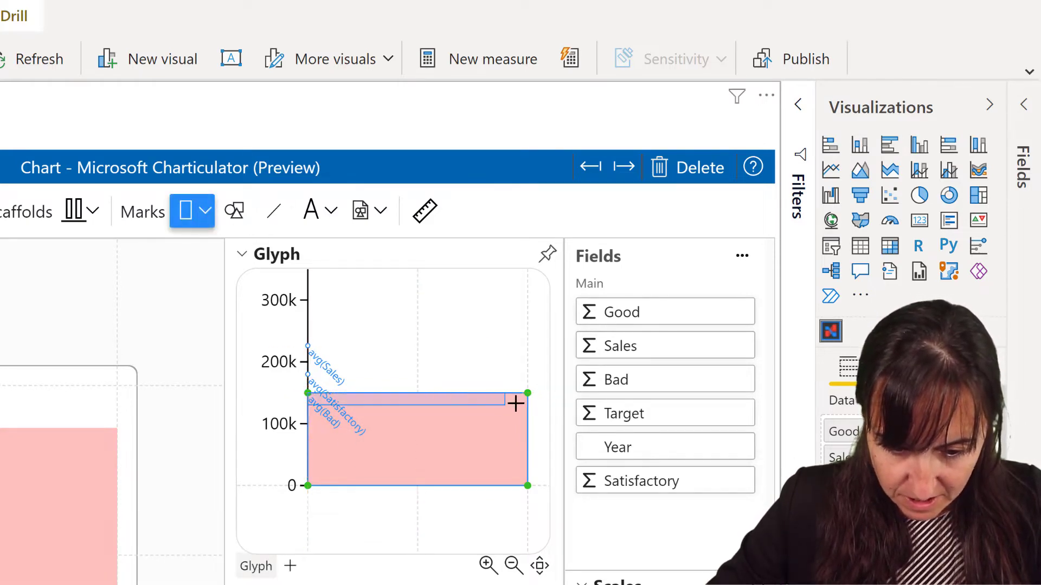
{"action": "left_click_drag", "start_coordinate": [516, 403], "coordinate": [532, 377]}
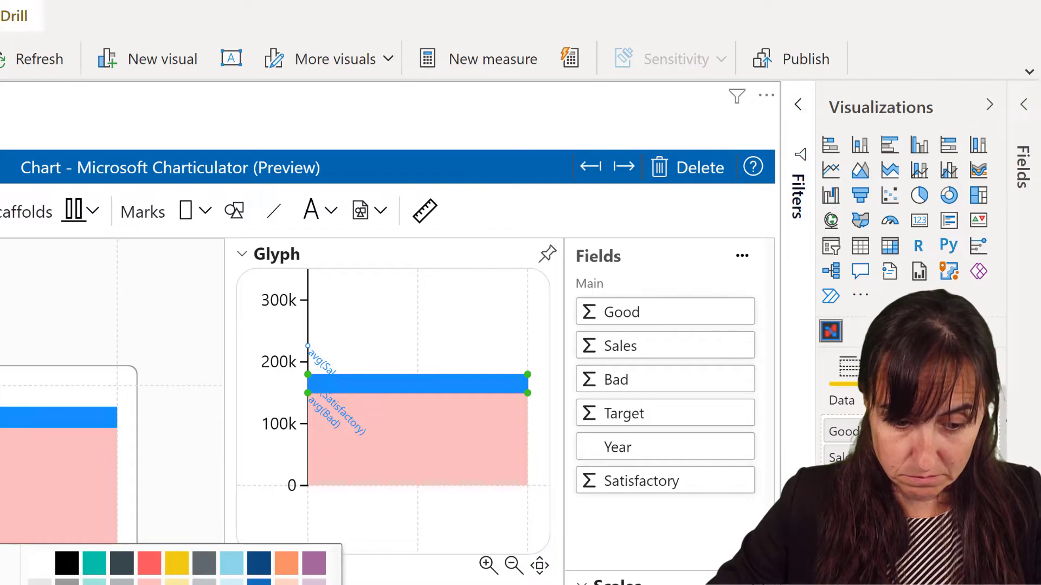
{"action": "left_click", "coordinate": [175, 563]}
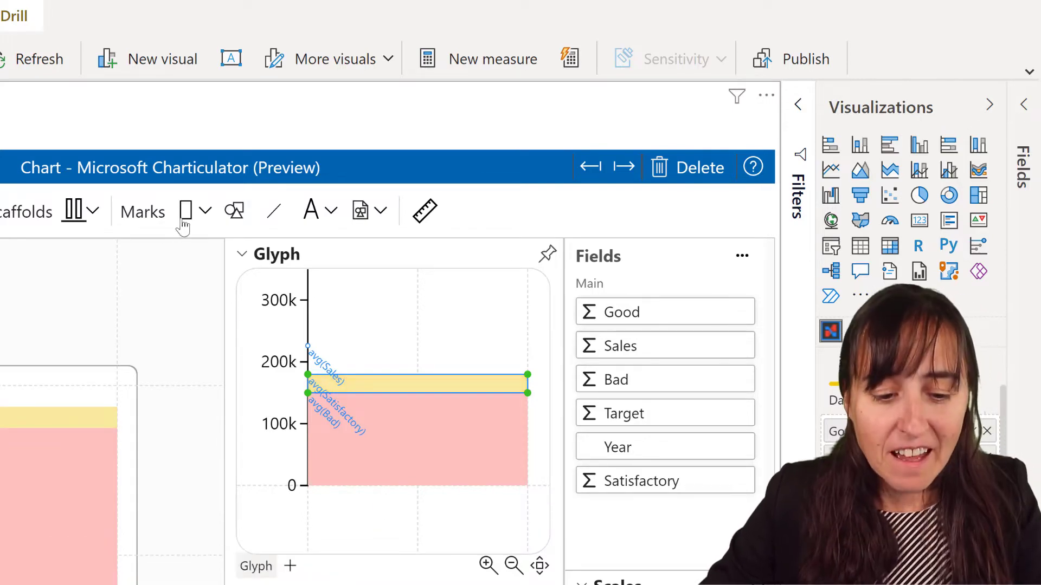
Draw a third rectangle band to the top of the scale and fill it pale green
{"action": "left_click", "coordinate": [185, 210]}
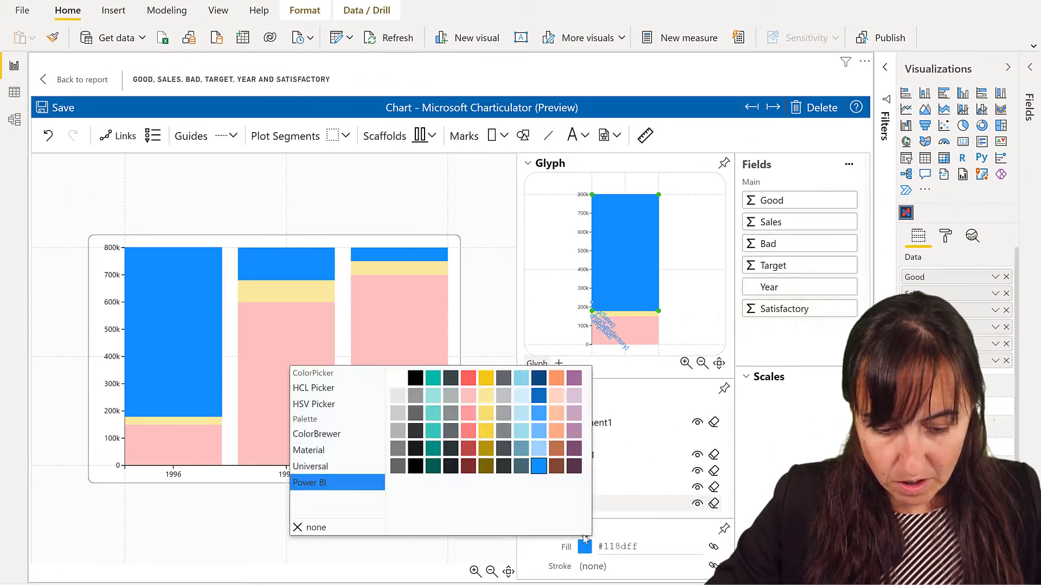
{"action": "left_click", "coordinate": [432, 394]}
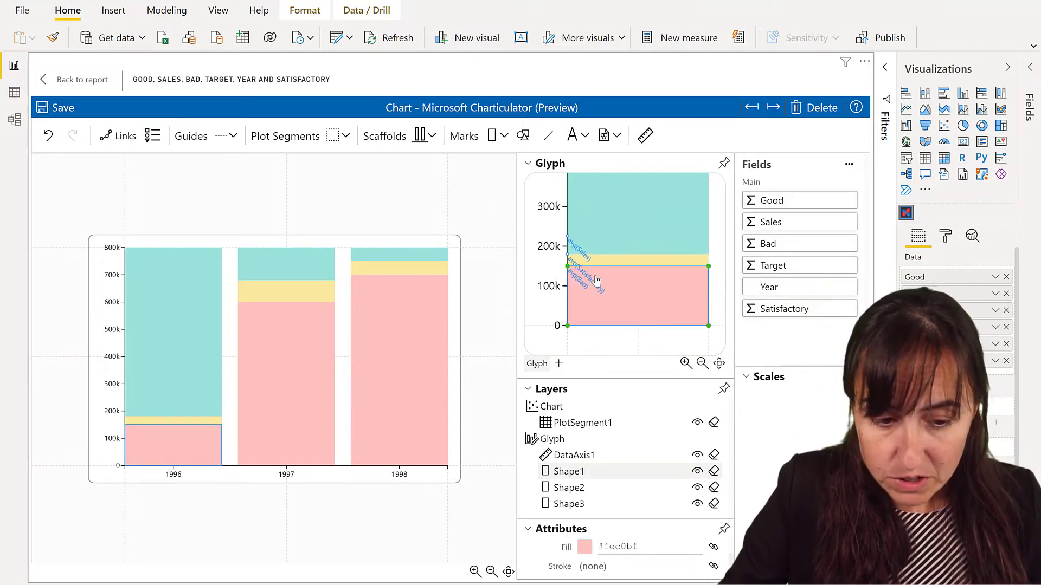
Draw a narrow Sales rectangle over the bands and adjust its width
{"action": "left_click", "coordinate": [491, 136]}
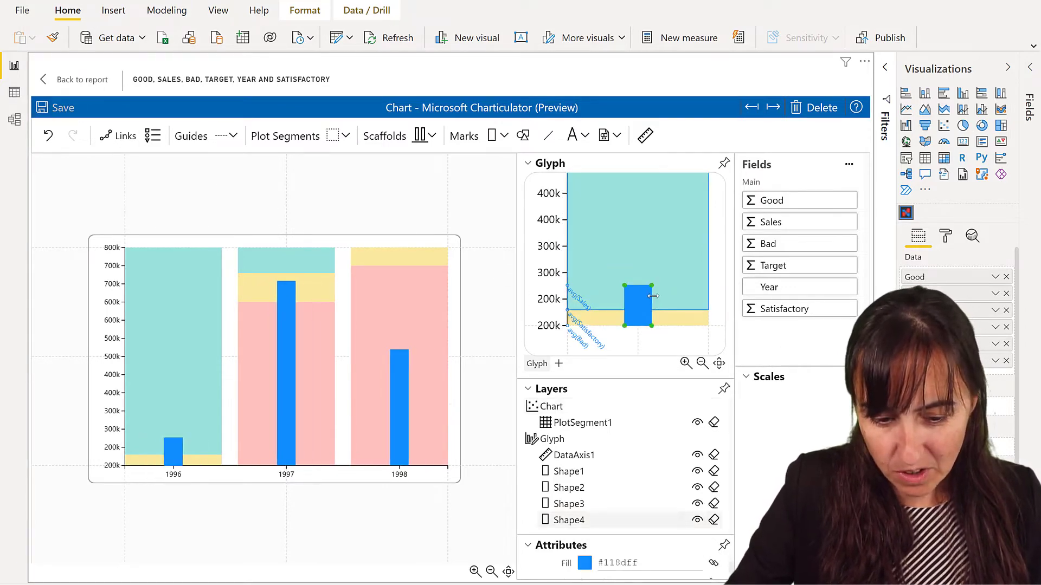
{"action": "left_click_drag", "start_coordinate": [653, 296], "coordinate": [707, 288]}
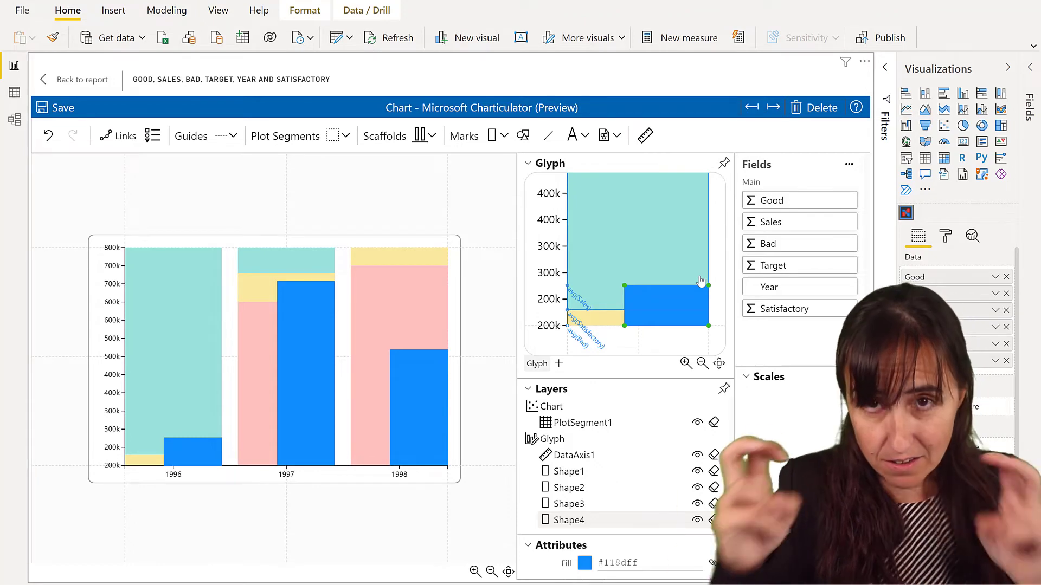
{"action": "mouse_move", "coordinate": [684, 300]}
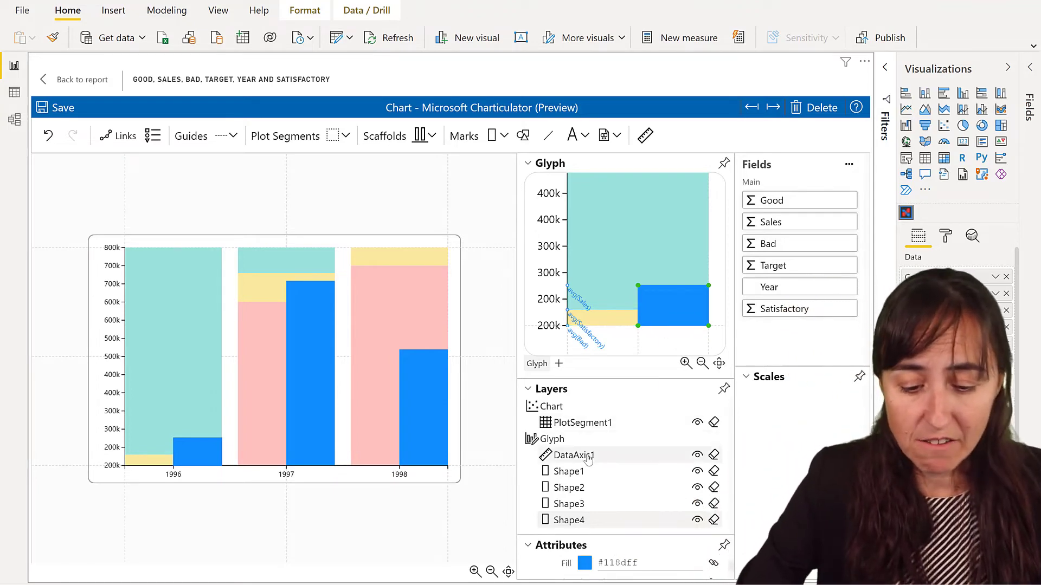
Change the sales bar's Fill from blue to dark grey
{"action": "left_click", "coordinate": [584, 563]}
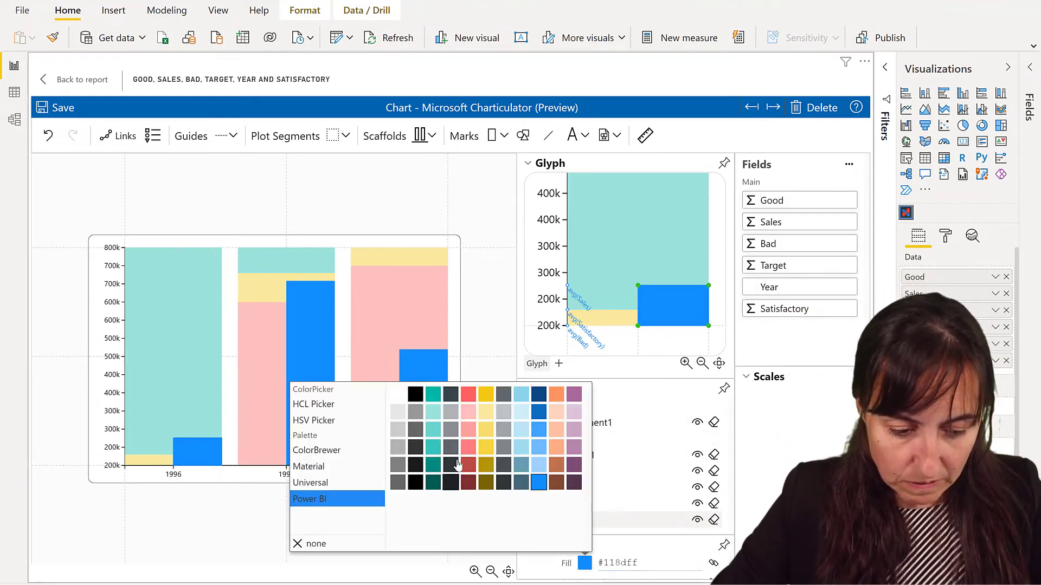
{"action": "left_click", "coordinate": [433, 428]}
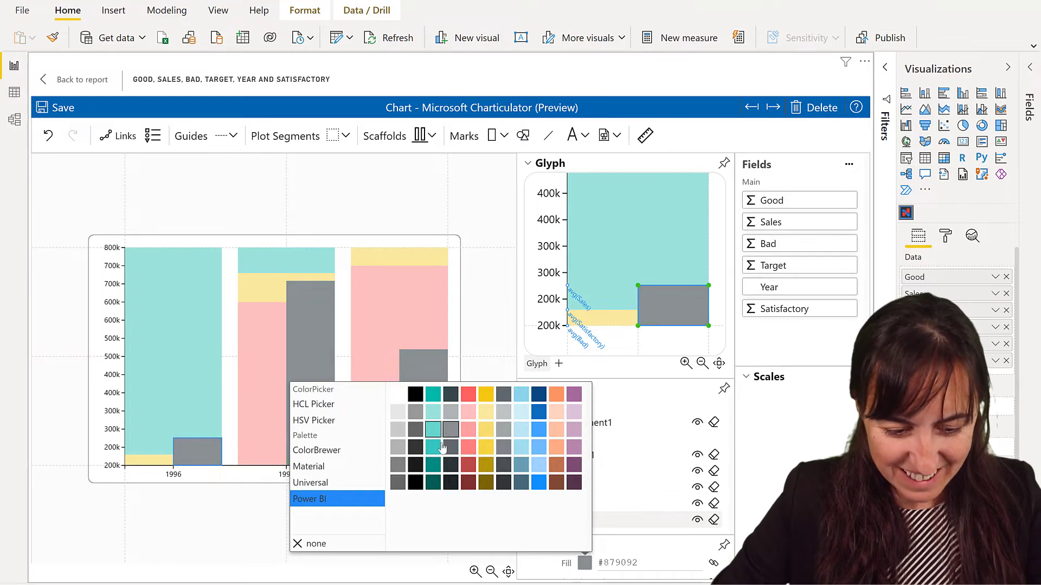
{"action": "left_click", "coordinate": [448, 447]}
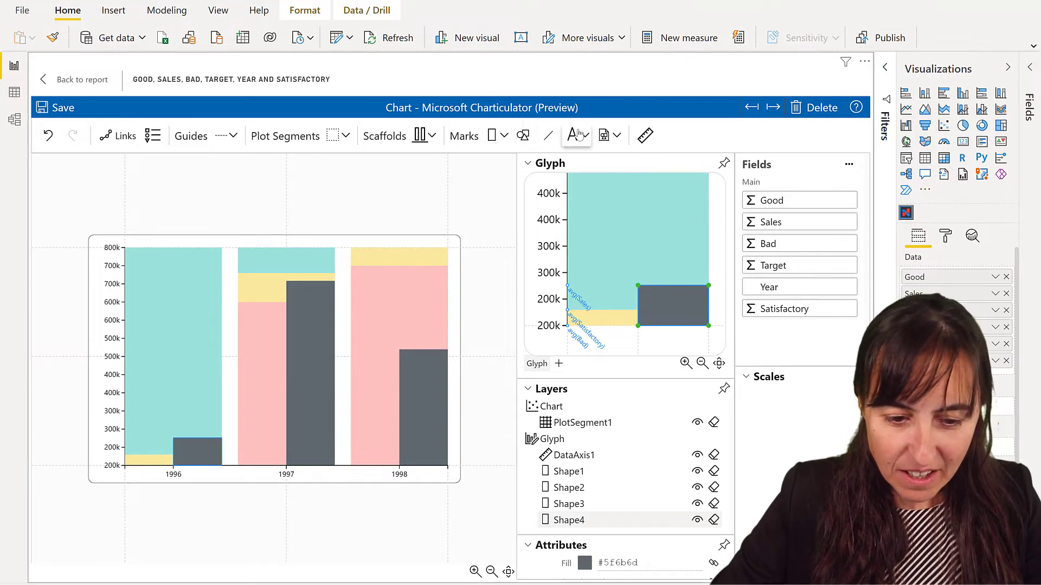
Add a rotated text mark atop the sales bar bound to the Sales value (200k, 700k, 500k)
{"action": "left_click", "coordinate": [571, 135]}
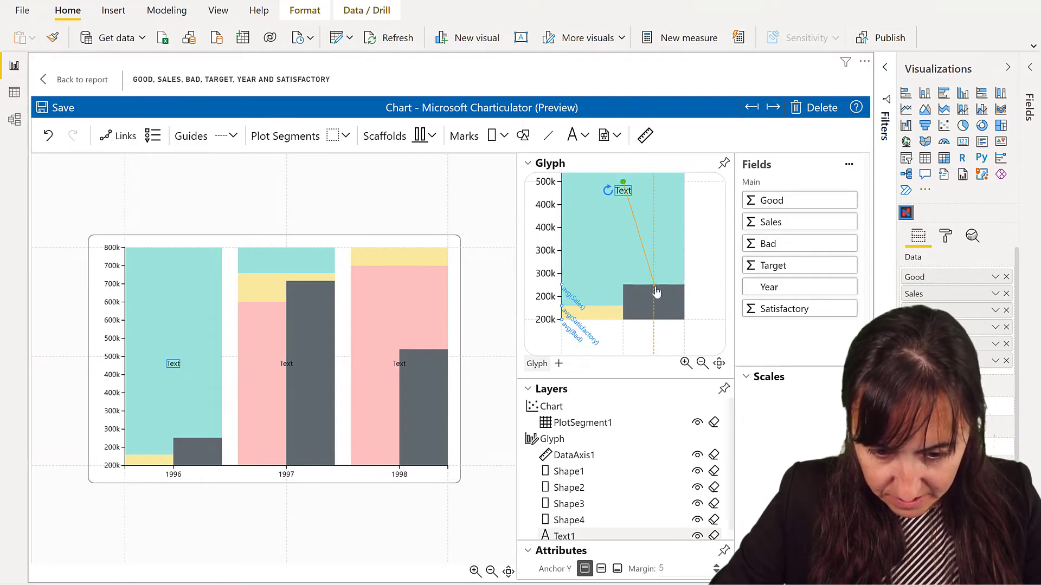
{"action": "left_click_drag", "start_coordinate": [618, 191], "coordinate": [652, 293]}
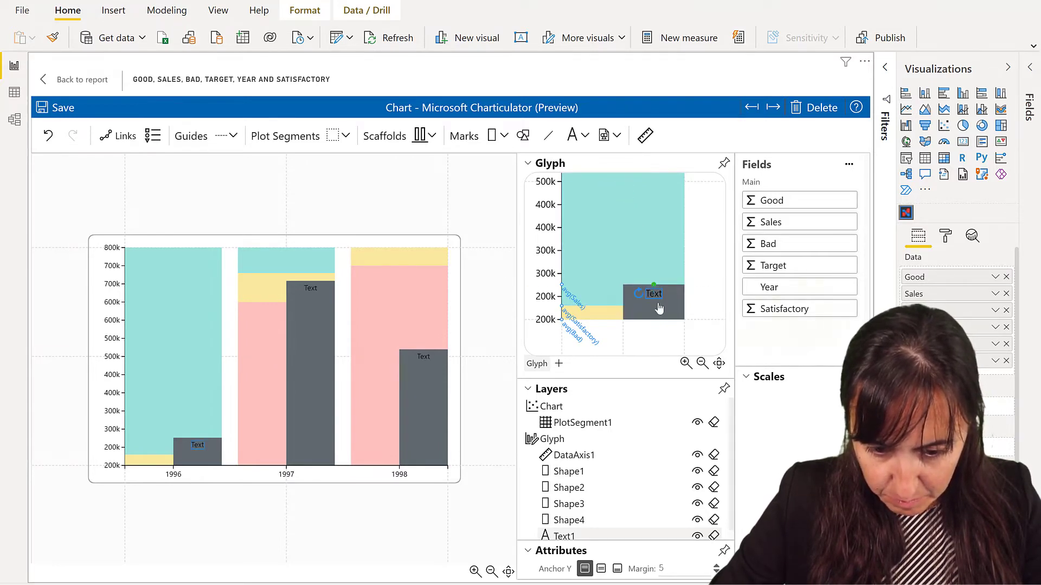
{"action": "double_click", "coordinate": [653, 293]}
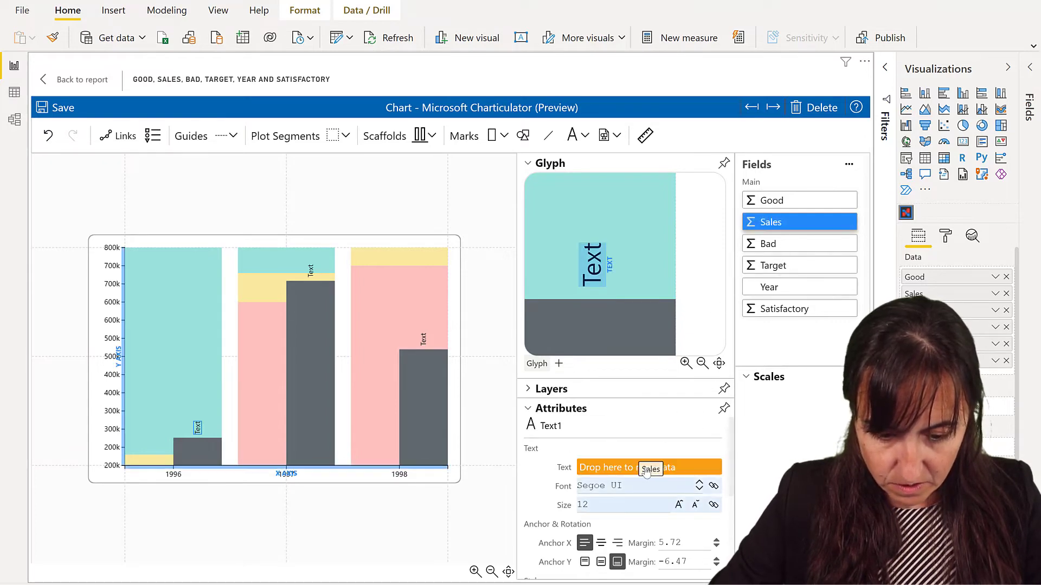
{"action": "left_click_drag", "start_coordinate": [772, 222], "coordinate": [649, 466]}
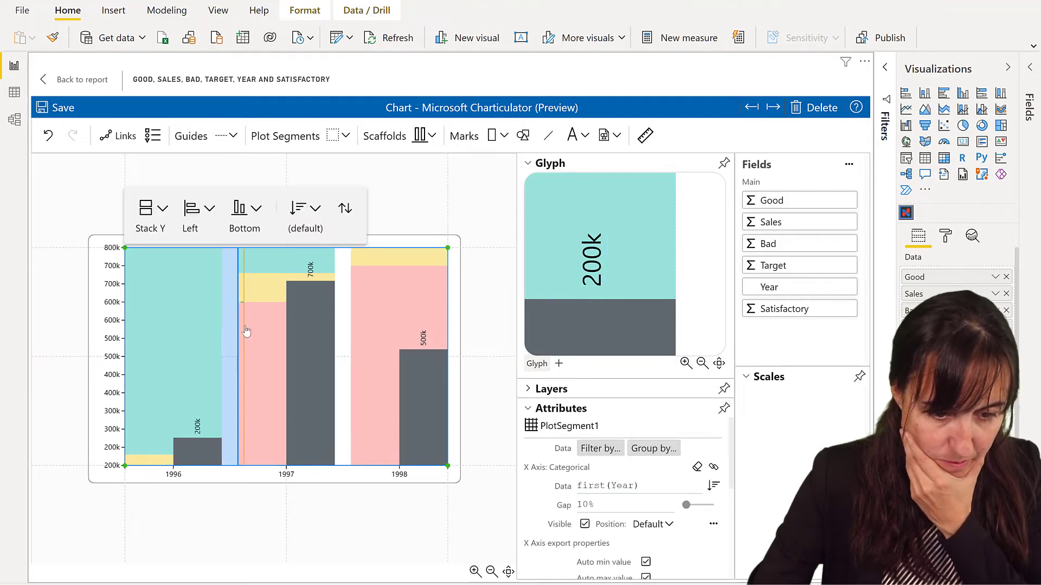
Drag the gap handle so wider gaps separate the 1996, 1997 and 1998 columns
{"action": "left_click_drag", "start_coordinate": [685, 506], "coordinate": [688, 505]}
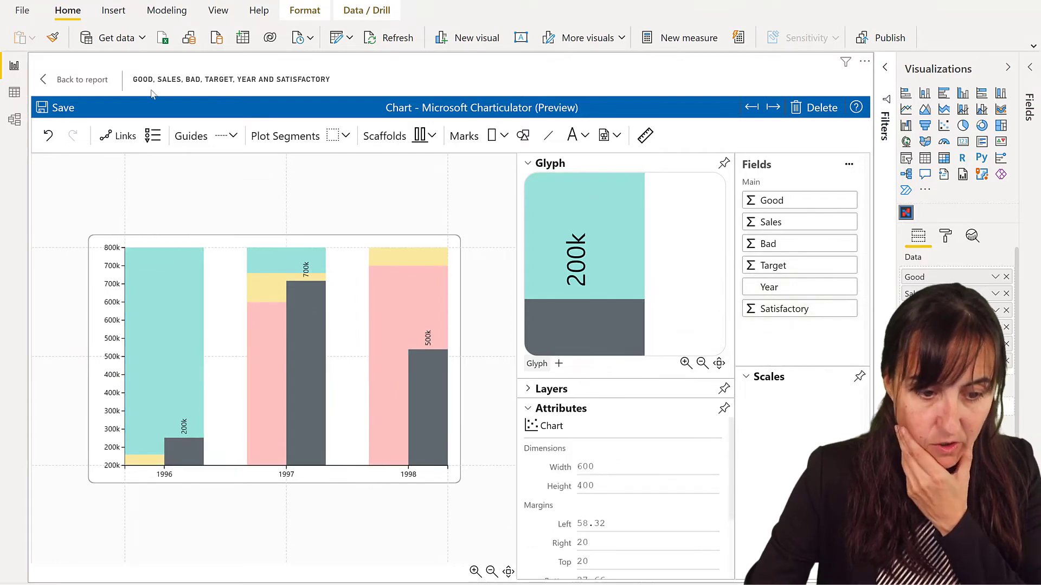
Create a column-names legend with Bad, Good and Satisfactory and select it for editing
{"action": "left_click", "coordinate": [153, 135]}
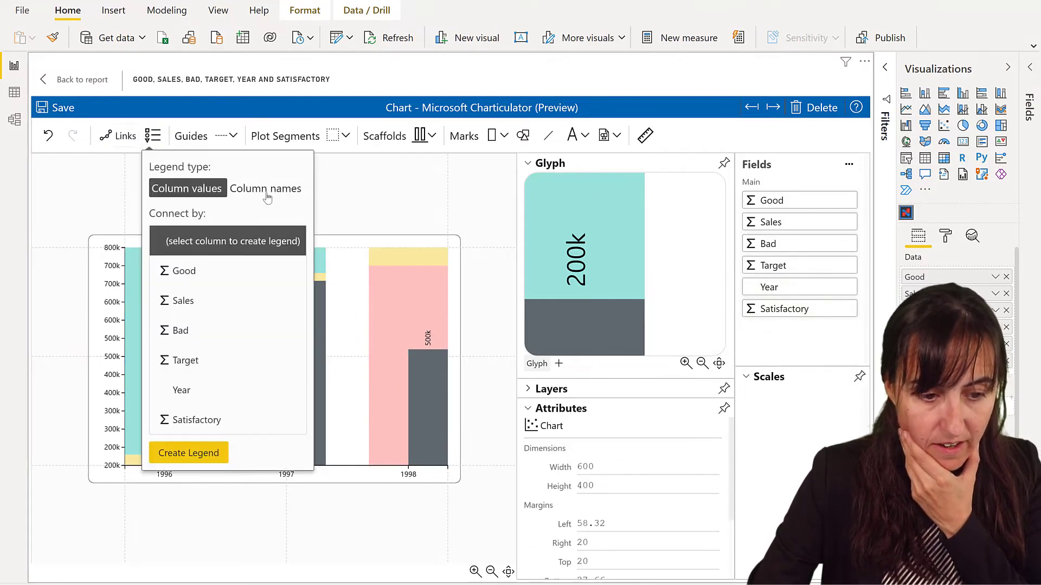
{"action": "left_click", "coordinate": [265, 188]}
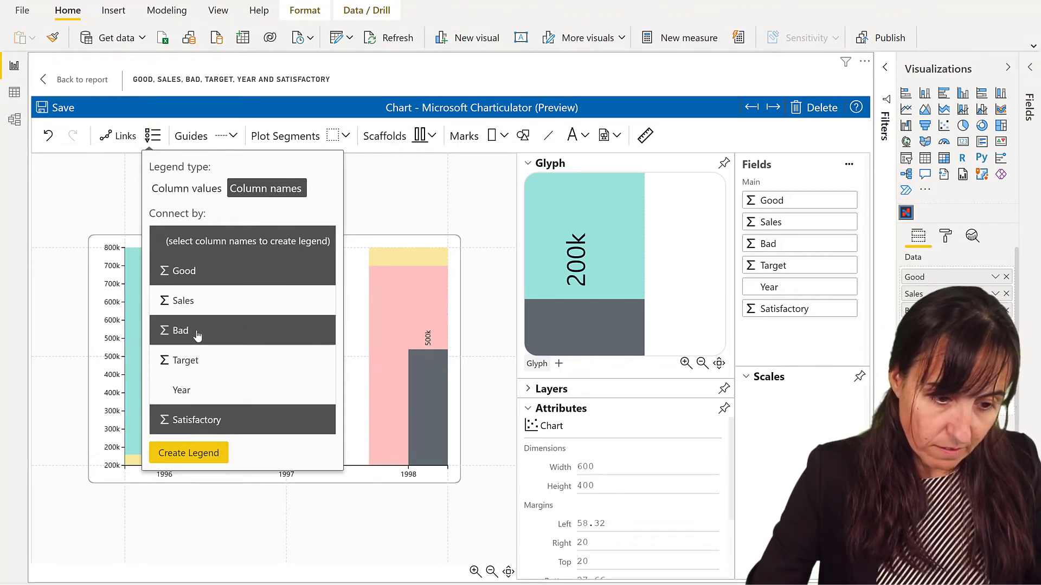
{"action": "left_click", "coordinate": [189, 453]}
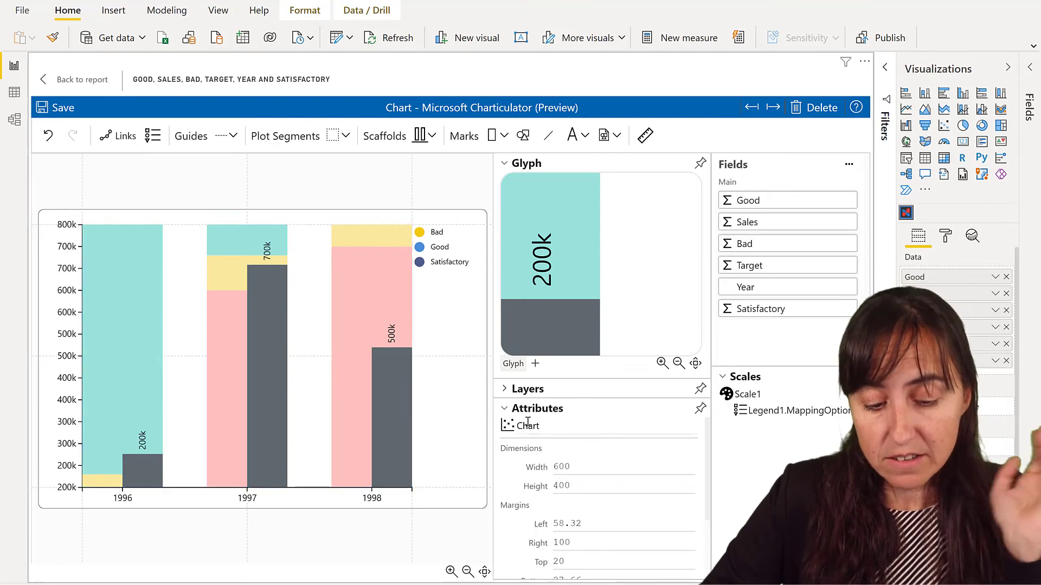
{"action": "left_click", "coordinate": [537, 409]}
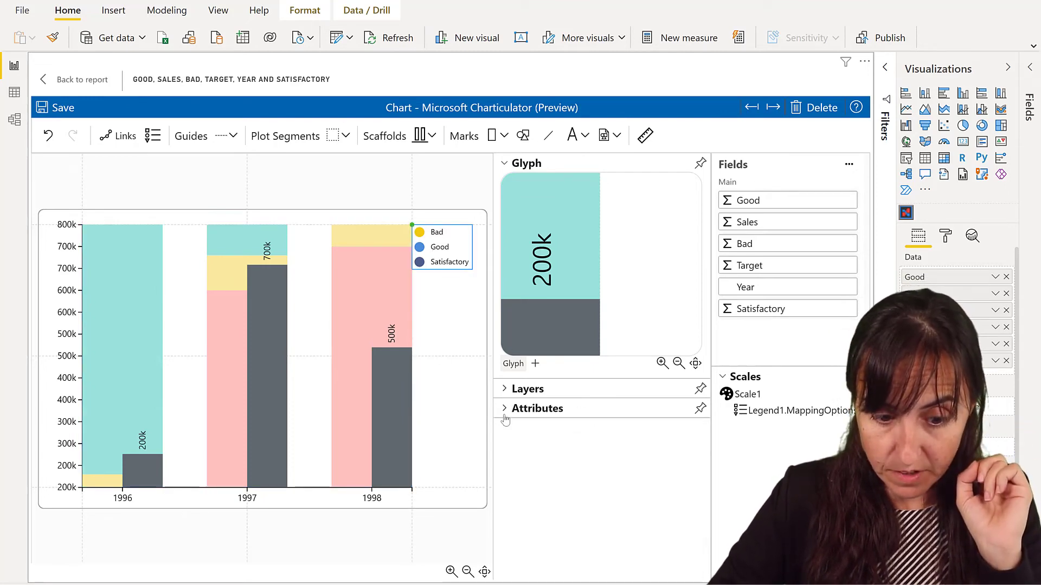
{"action": "left_click", "coordinate": [536, 409]}
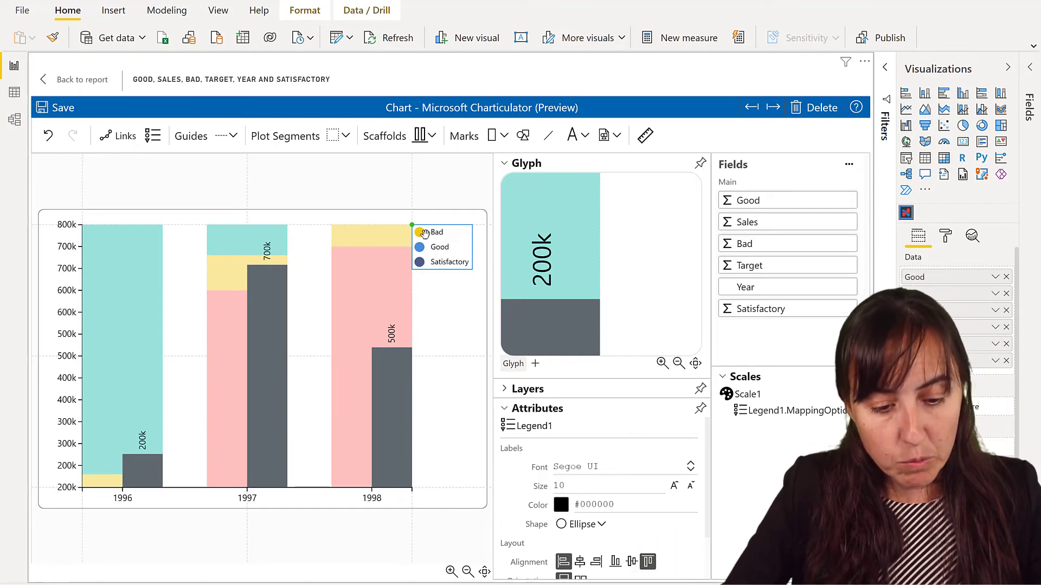
Make the Legend1 markers rectangles and bring up its scale colour mapping
{"action": "left_click", "coordinate": [586, 523]}
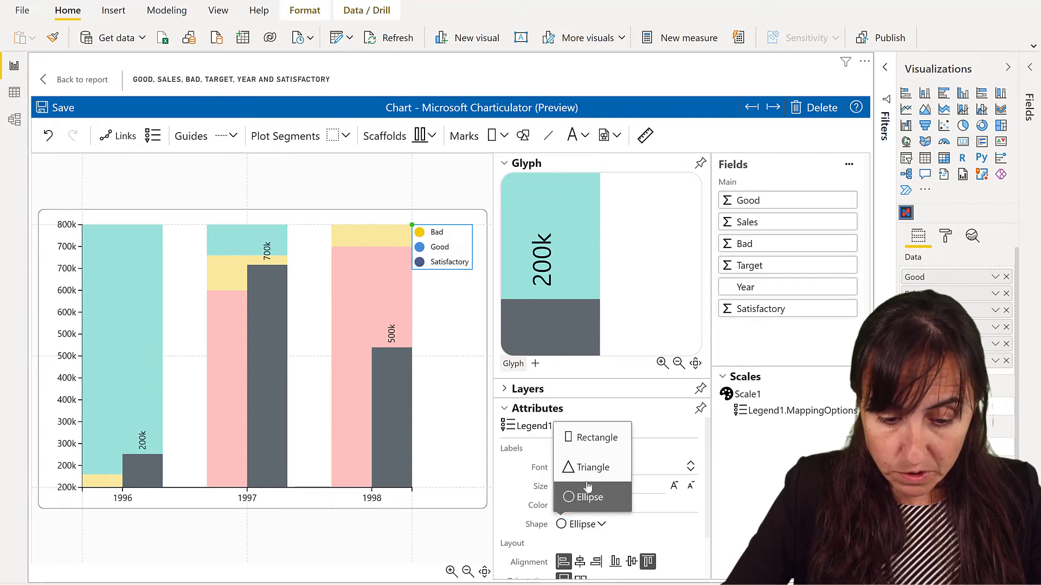
{"action": "left_click", "coordinate": [595, 437]}
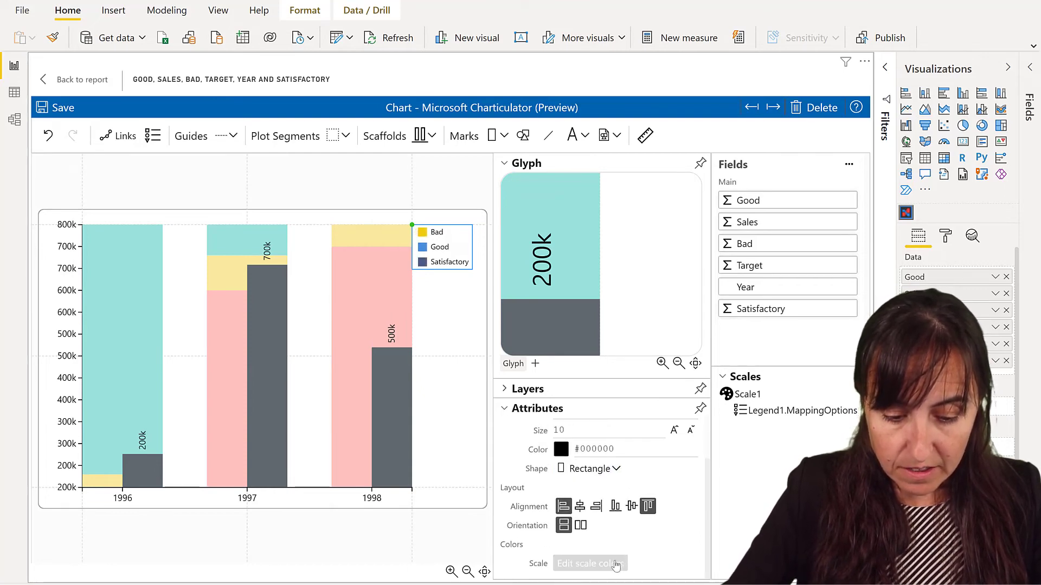
{"action": "left_click", "coordinate": [590, 564]}
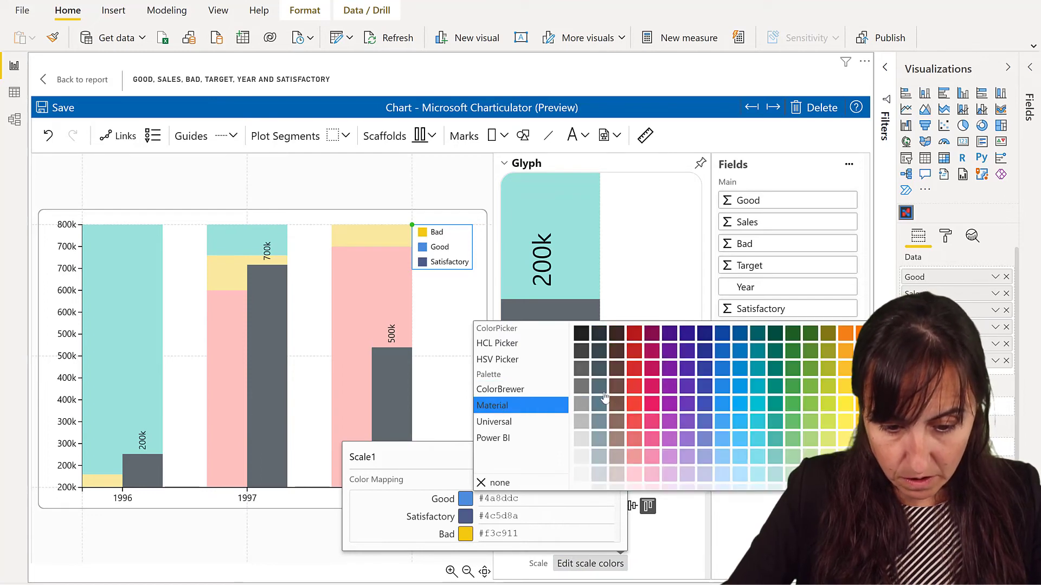
Colour Good teal and Satisfactory yellow from the Power BI palette, then start on Bad
{"action": "left_click", "coordinate": [493, 437]}
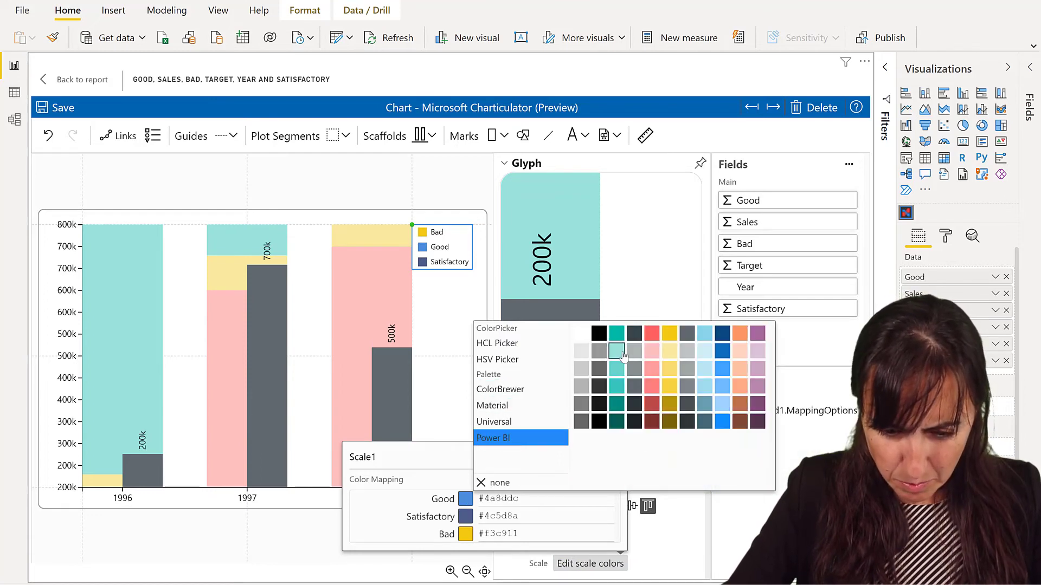
{"action": "left_click", "coordinate": [499, 390]}
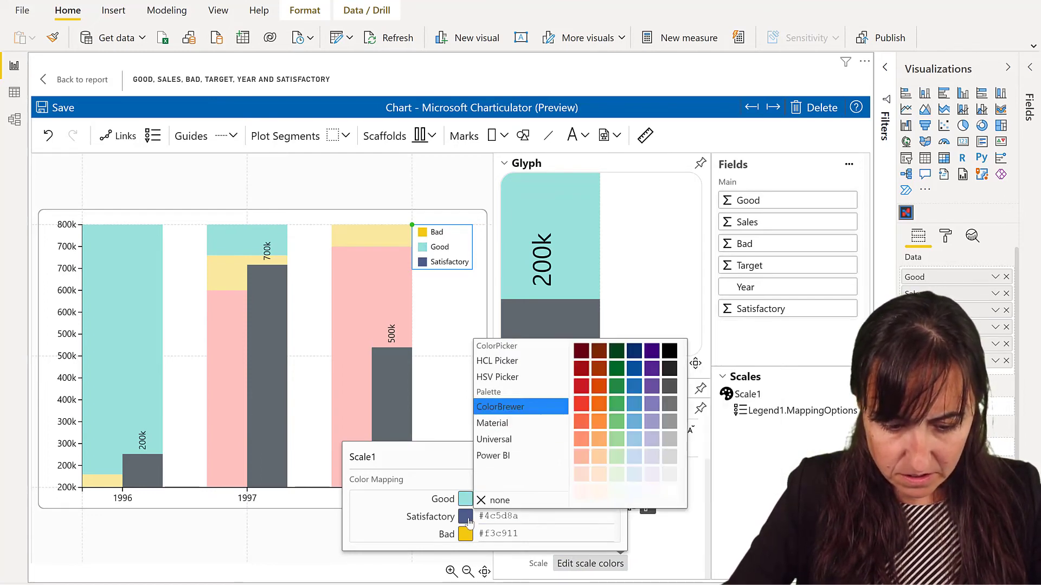
{"action": "left_click", "coordinate": [493, 456]}
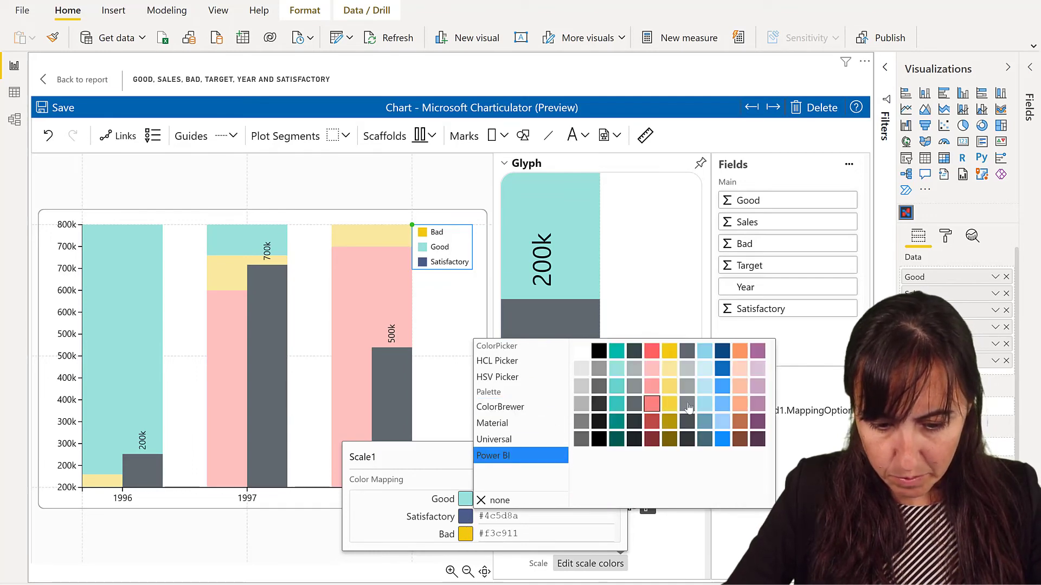
{"action": "left_click", "coordinate": [500, 406]}
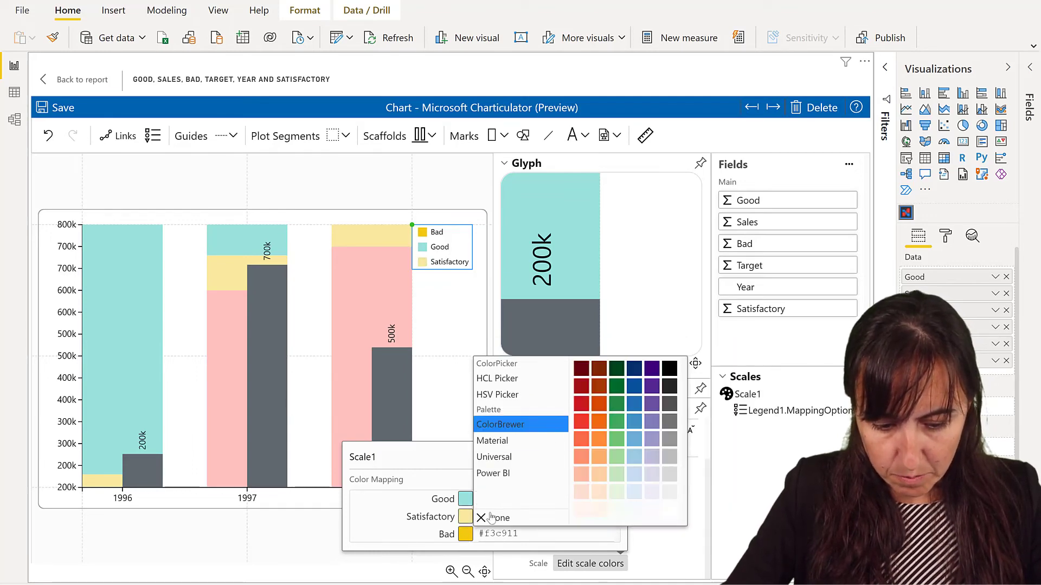
{"action": "left_click", "coordinate": [493, 474]}
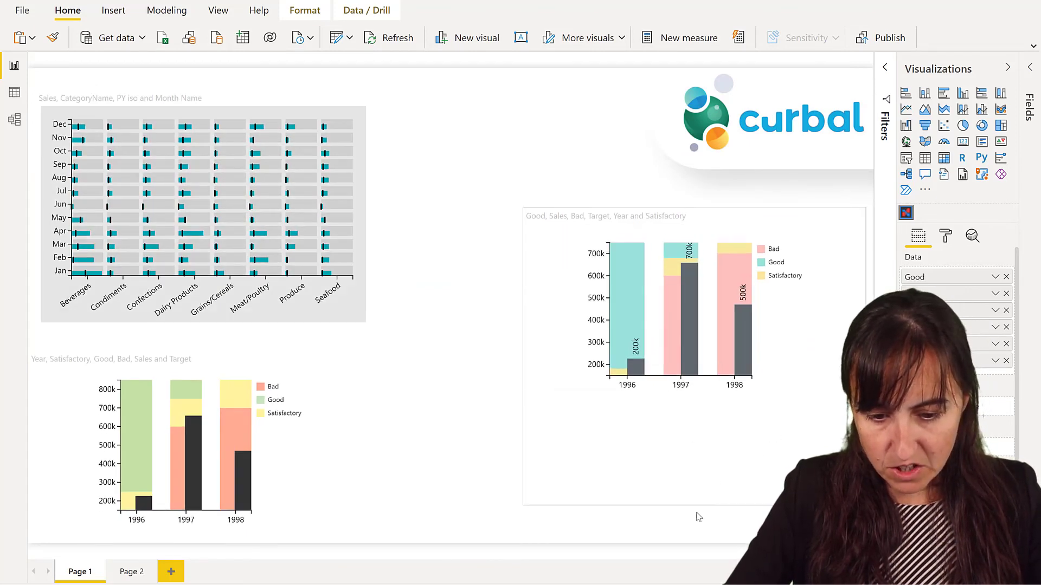
Select the Charticulator bullet chart visual on the report page to reach its filters
{"action": "left_click", "coordinate": [691, 332]}
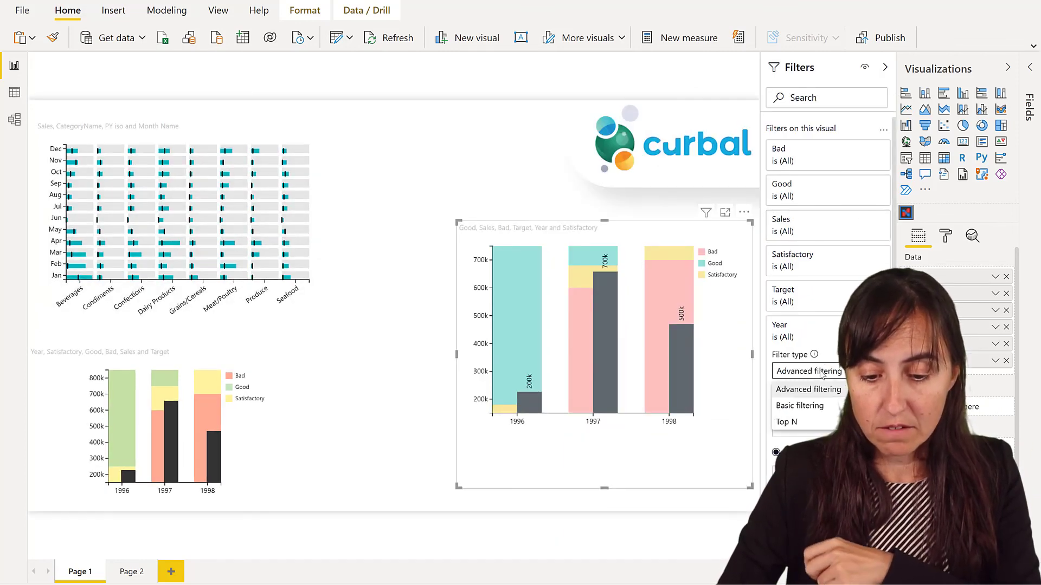
Switch the Year filter to basic filtering and tick 1997, 1998 and 1996 so all years show
{"action": "left_click", "coordinate": [799, 405]}
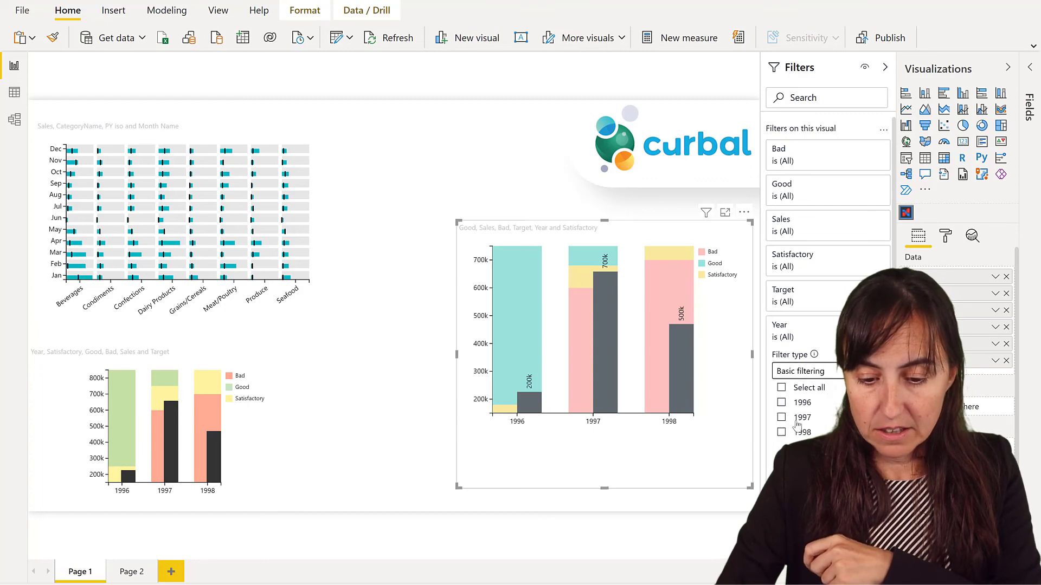
{"action": "left_click", "coordinate": [782, 416]}
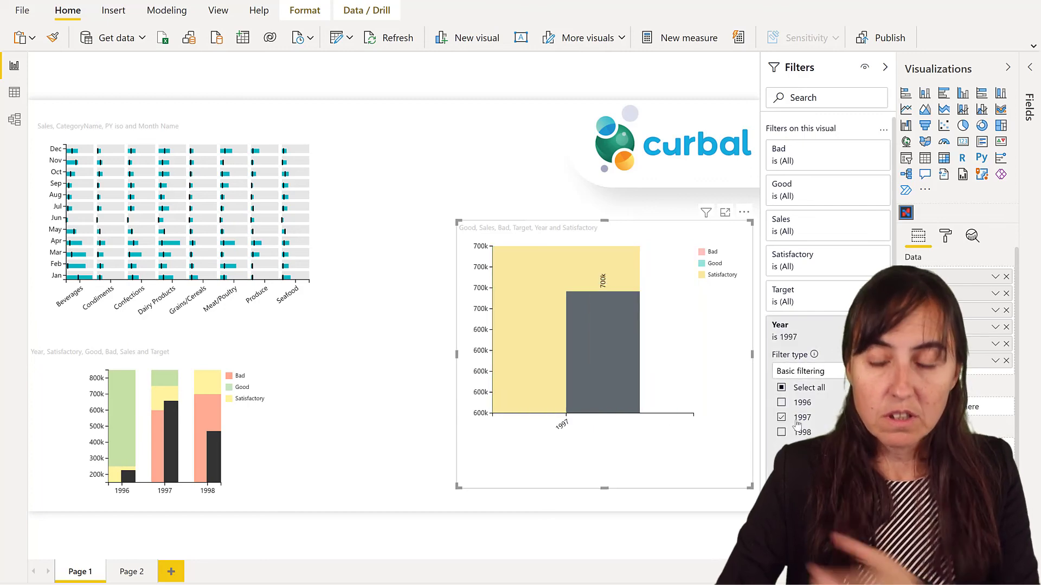
{"action": "left_click", "coordinate": [782, 432]}
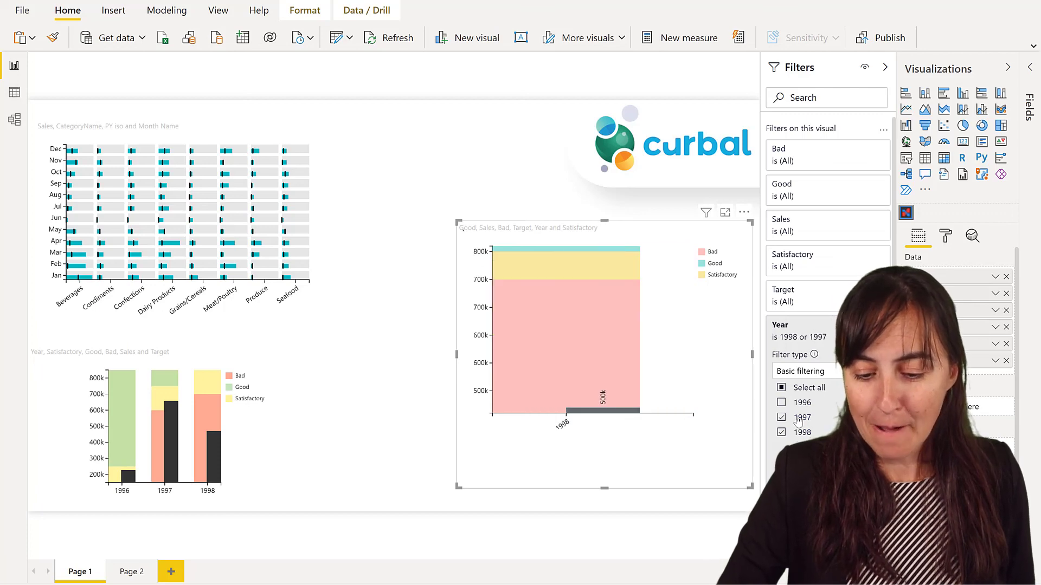
{"action": "left_click", "coordinate": [782, 403]}
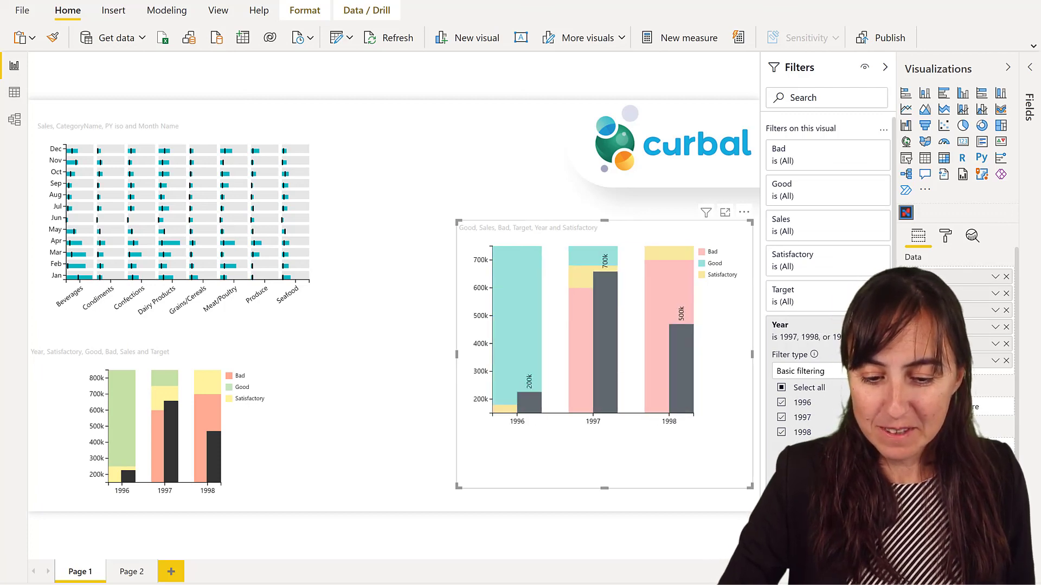